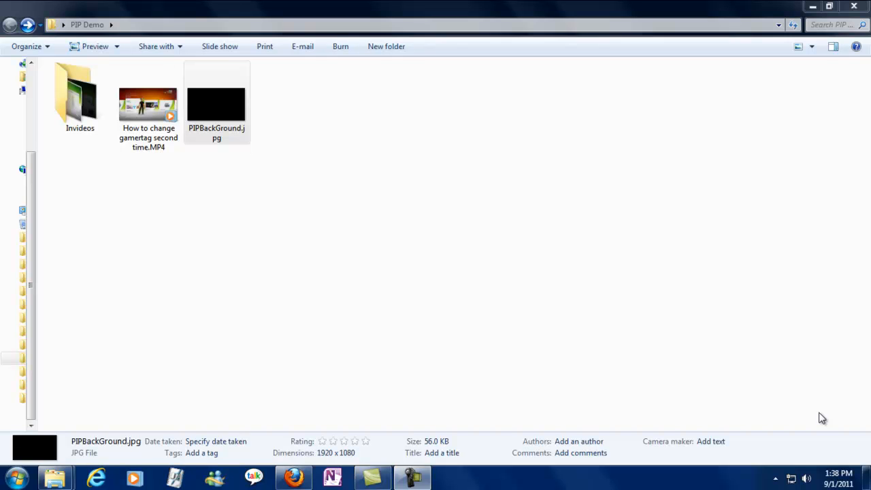
mouse_move(220, 239)
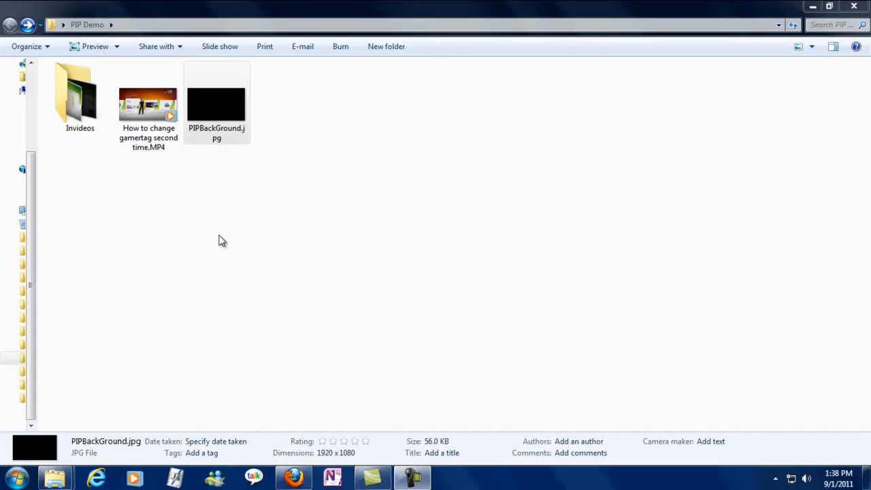
- Browse the Invideos clips folder, then return to the PIP Demo folder and the editing project
click(217, 102)
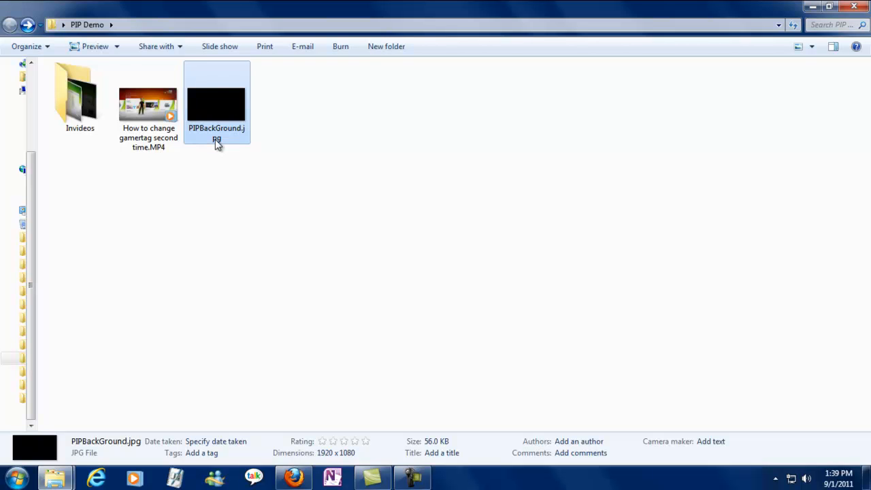
double_click(79, 95)
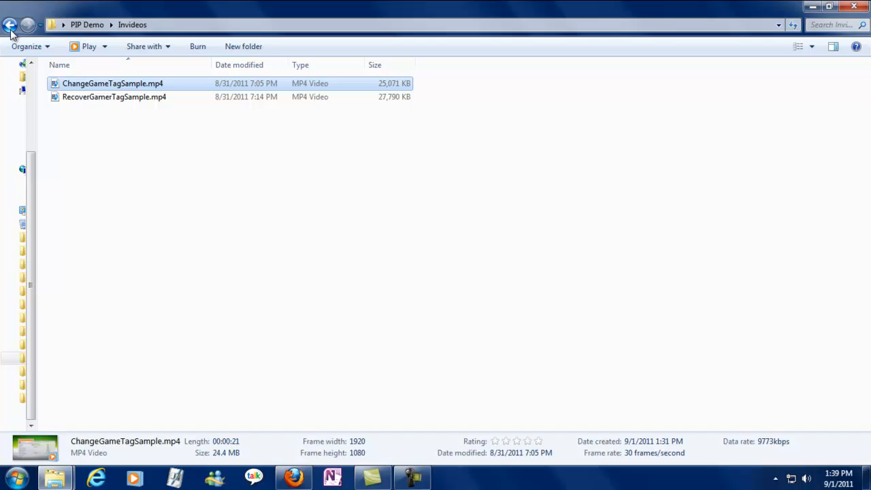
mouse_move(12, 25)
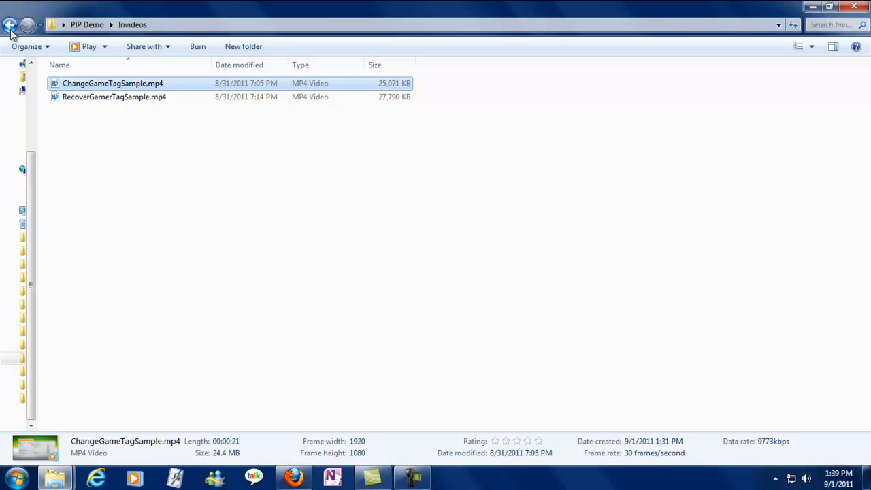
click(11, 24)
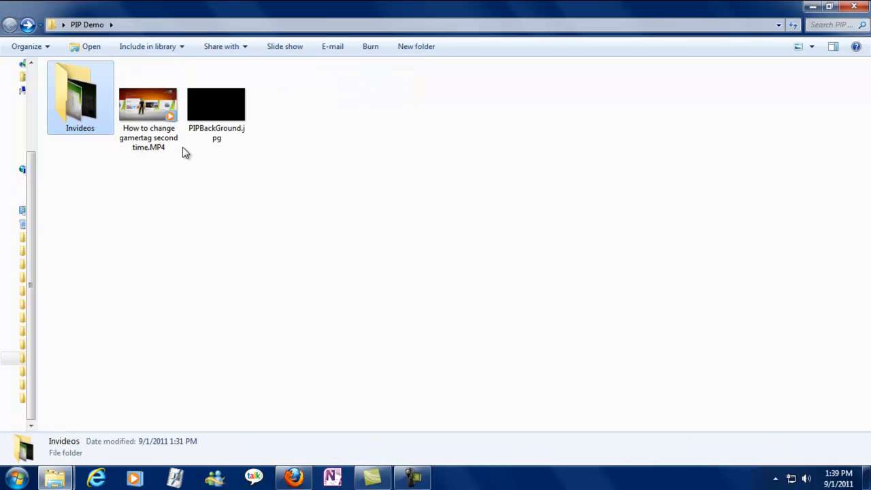
mouse_move(226, 117)
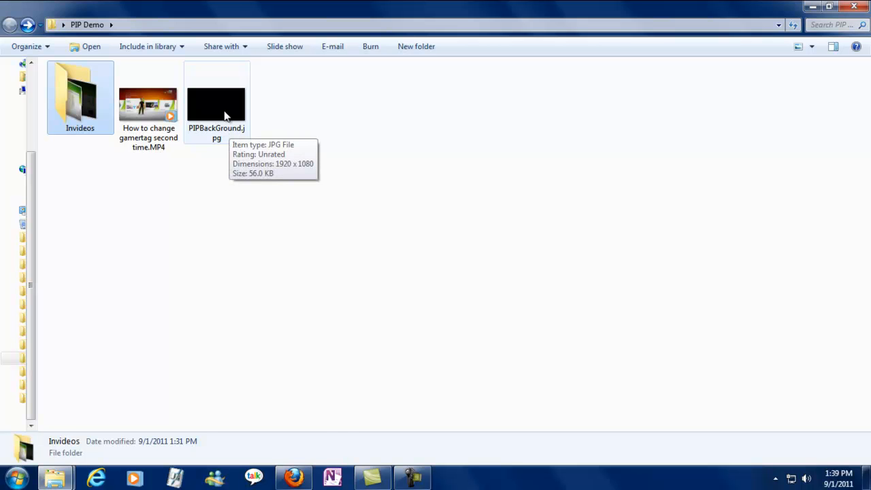
click(216, 98)
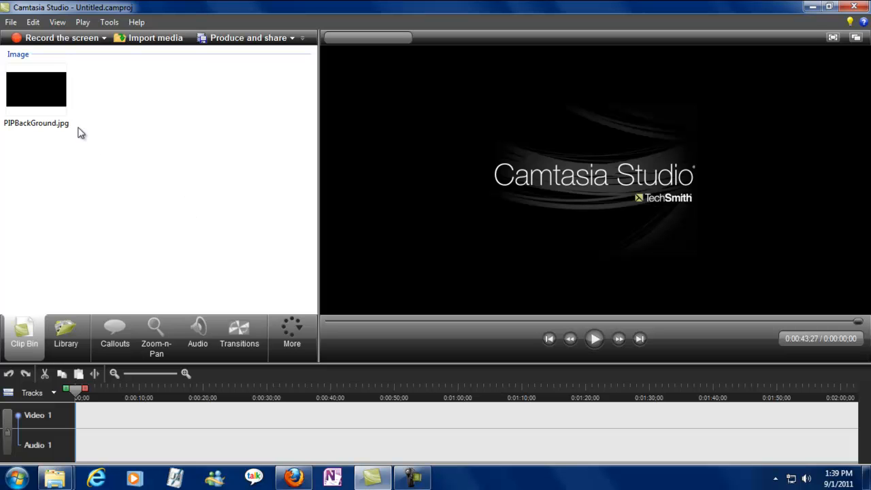
- Add PIPBackGround.jpg to the timeline with editing dimensions 1280 x 720
right_click(35, 88)
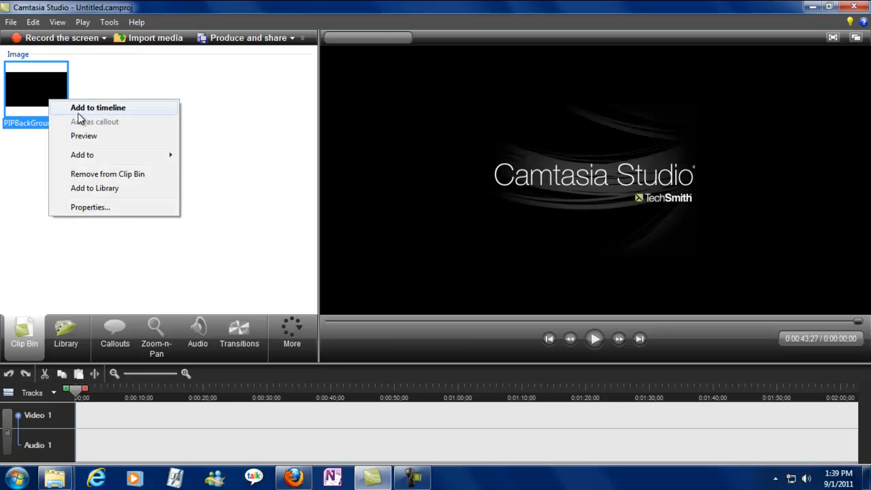
click(98, 107)
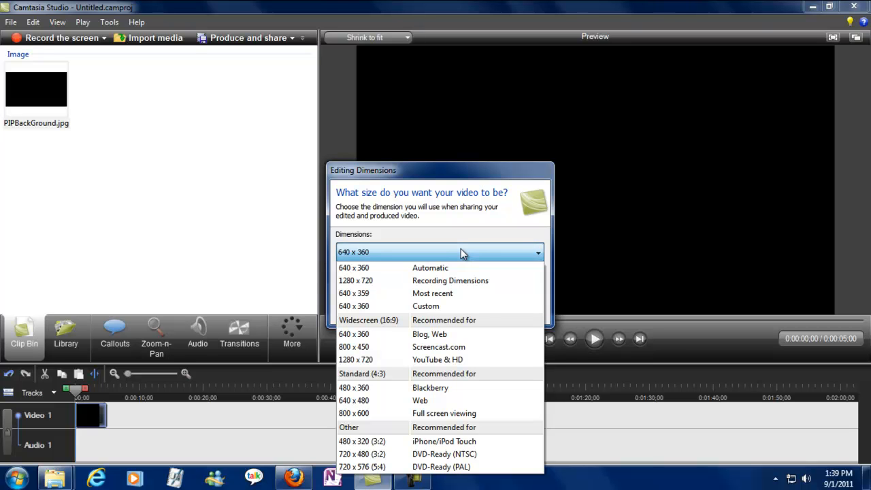
click(355, 280)
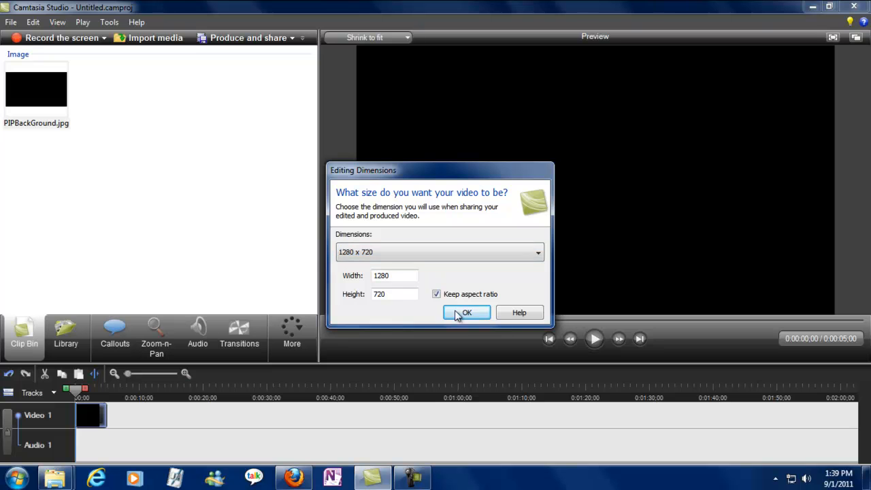
click(466, 312)
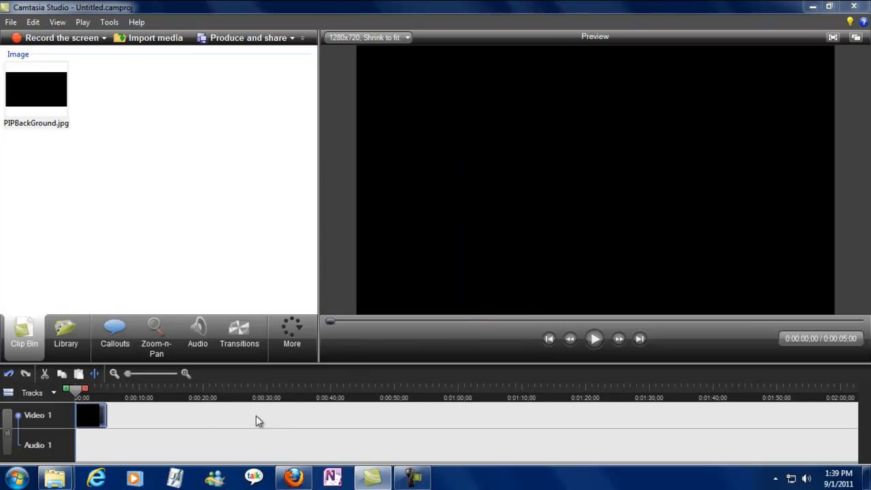
mouse_move(109, 429)
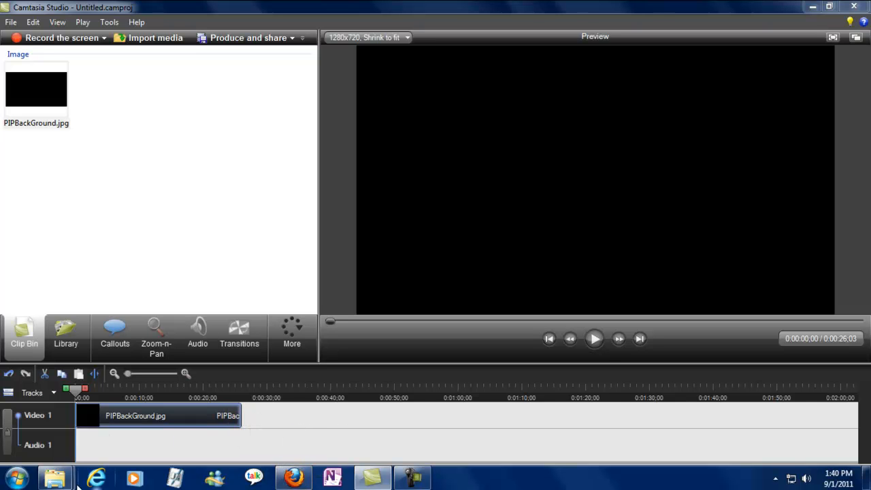
- Import ChangeGameTagSample.mp4 from the Invideos folder into the clip bin
click(53, 478)
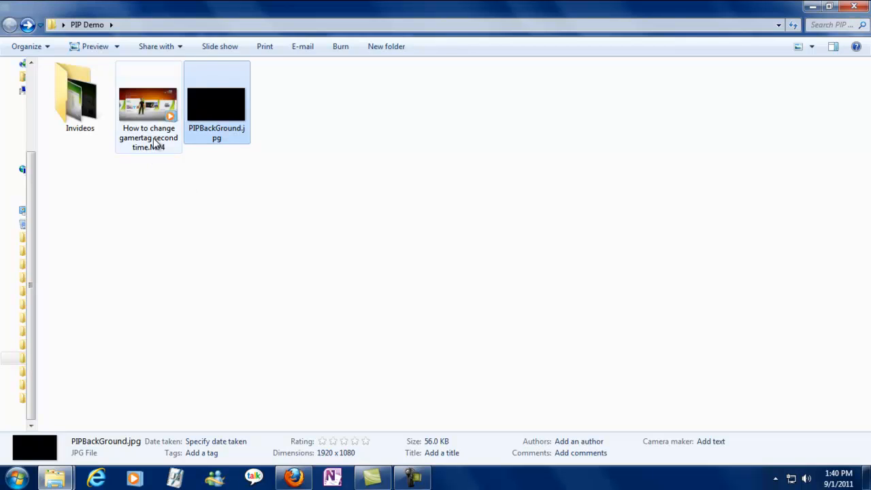
double_click(79, 96)
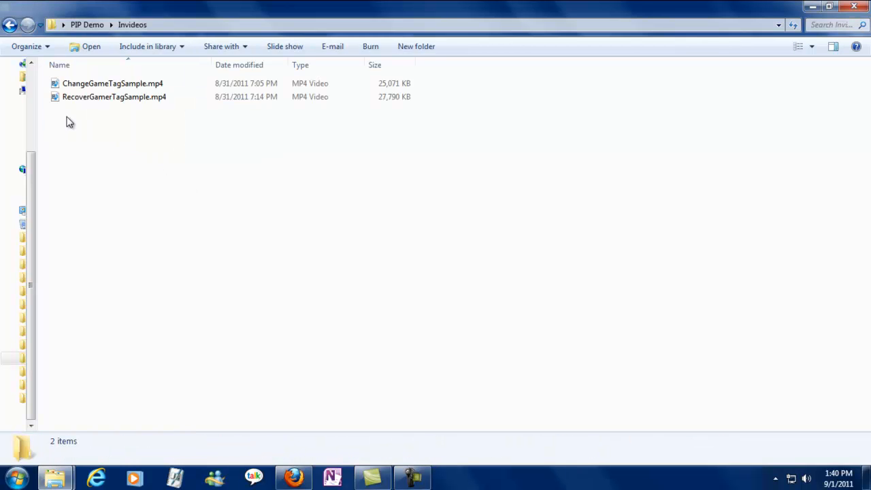
click(113, 83)
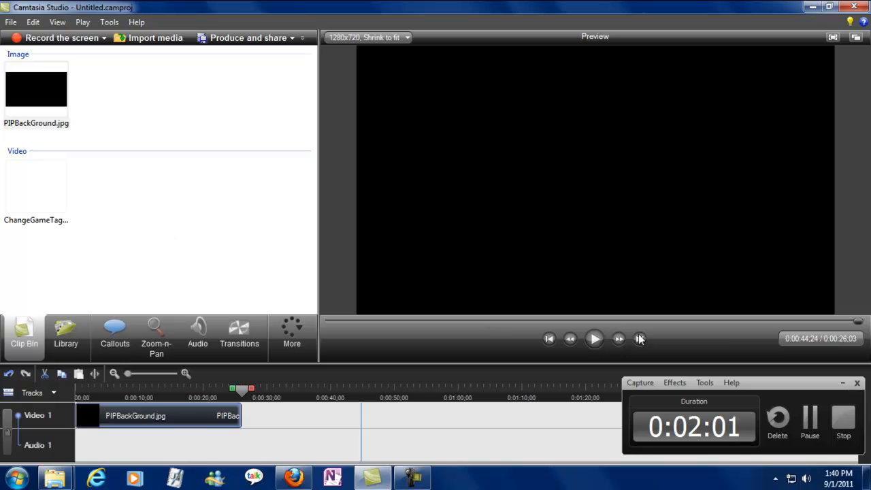
- Select the imported ChangeGameTagSample clip in the clip bin
right_click(35, 185)
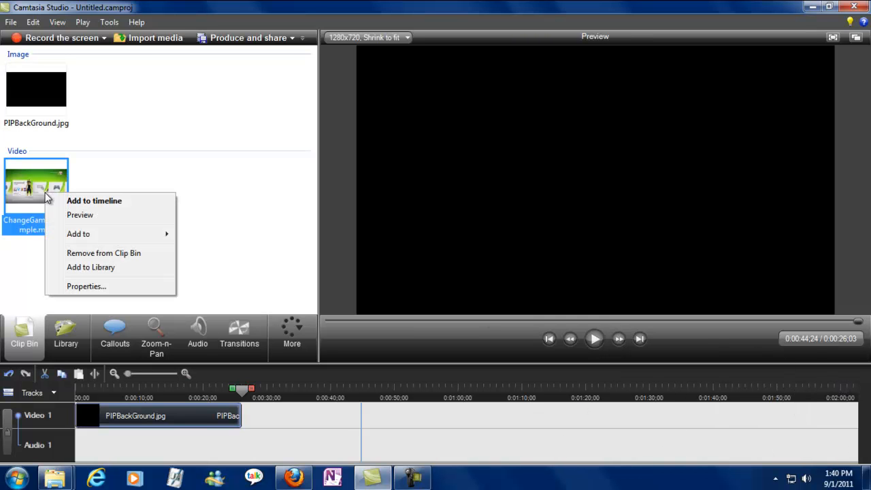
mouse_move(123, 148)
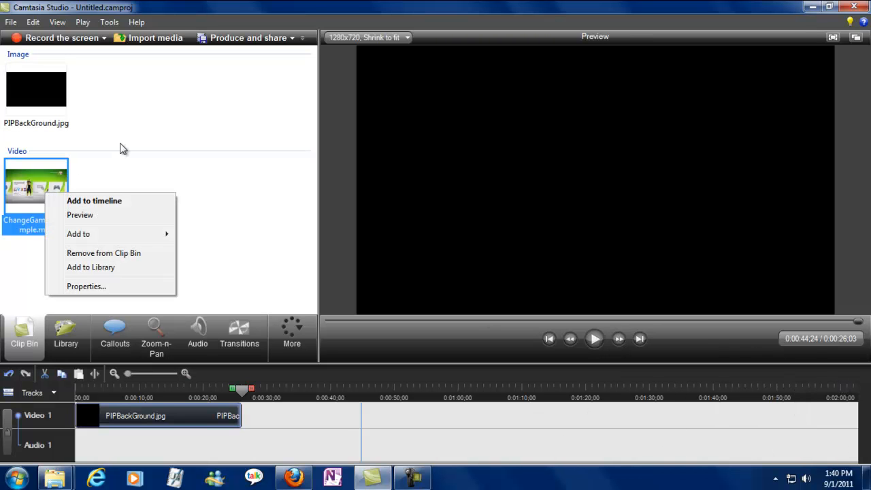
click(123, 148)
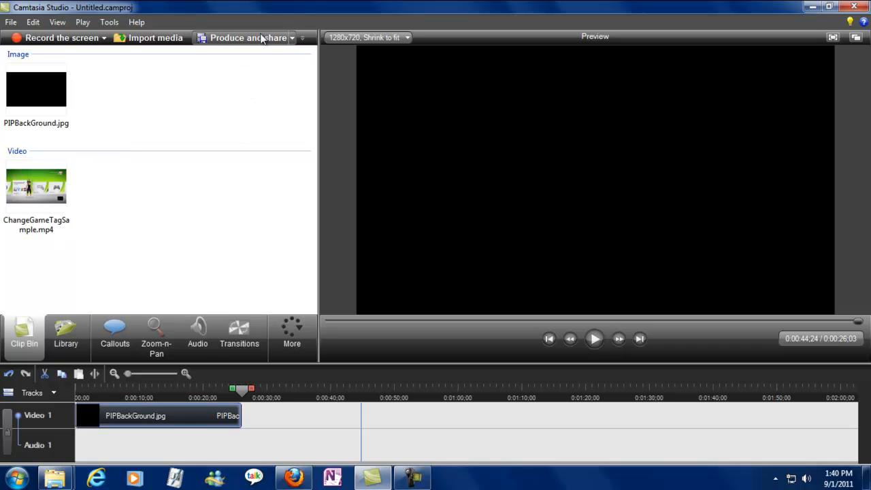
click(36, 188)
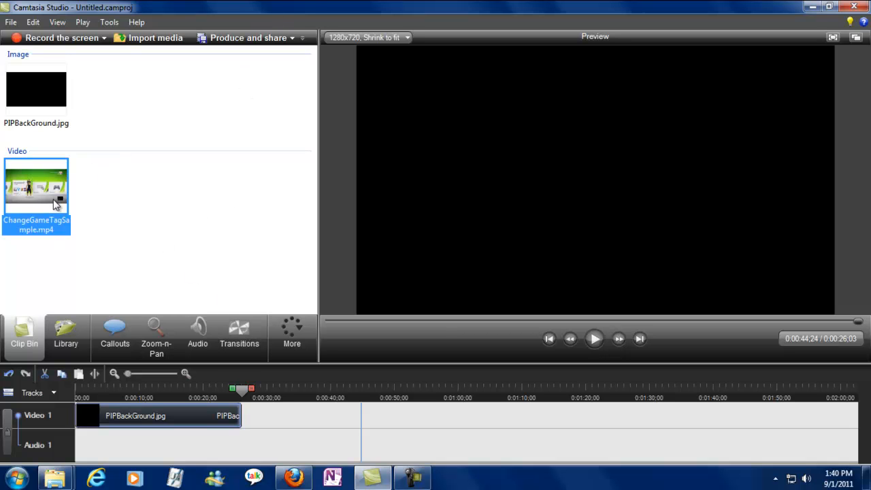
- Place ChangeGameTagSample on the PIP track from 0:00 and show it embedded in the preview
click(292, 331)
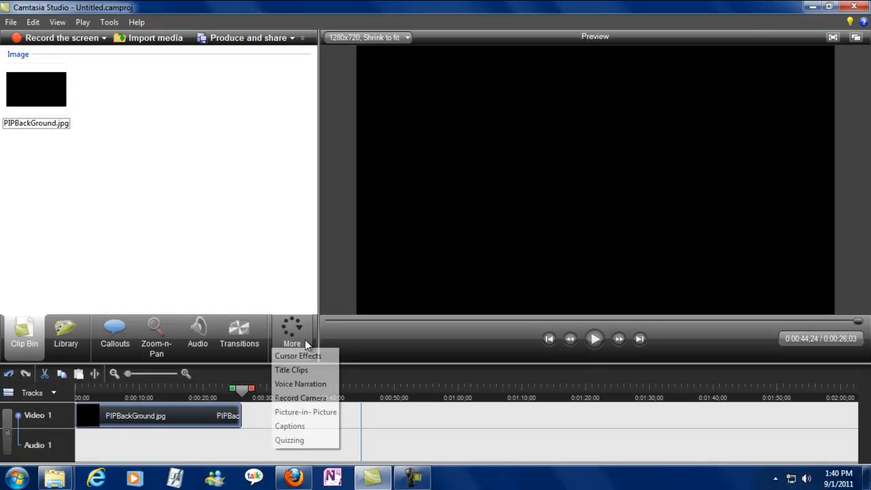
click(305, 411)
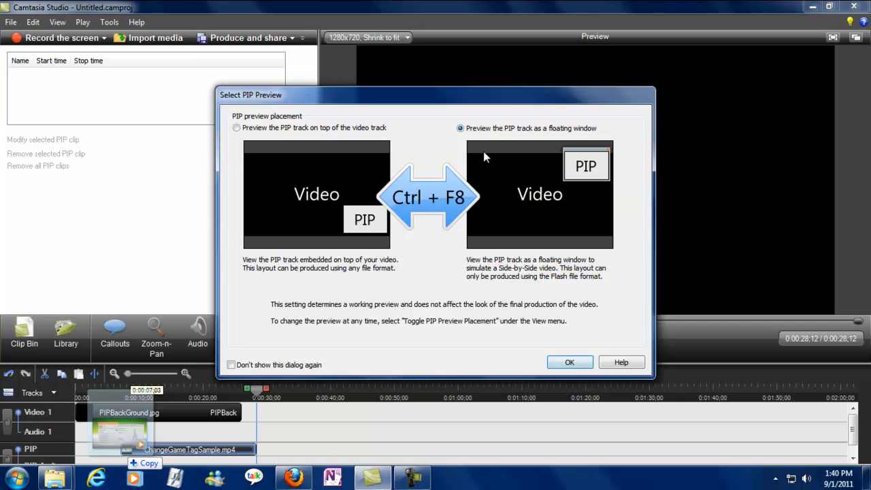
click(569, 362)
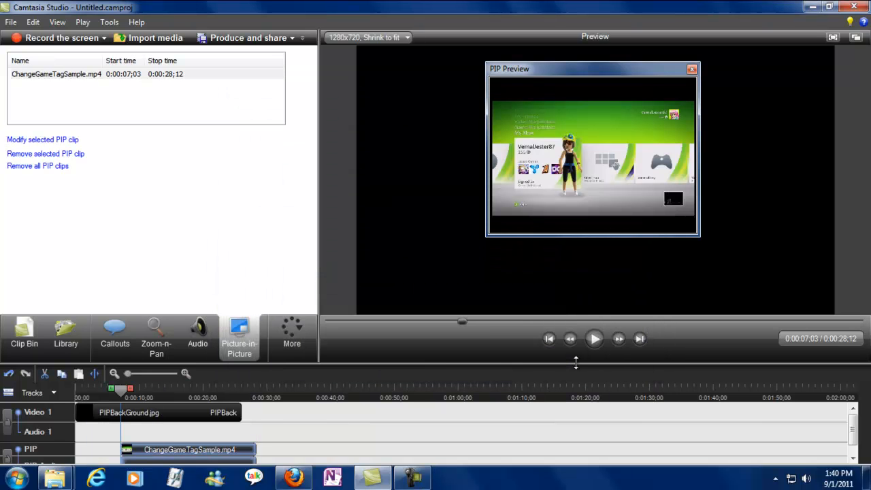
mouse_move(626, 155)
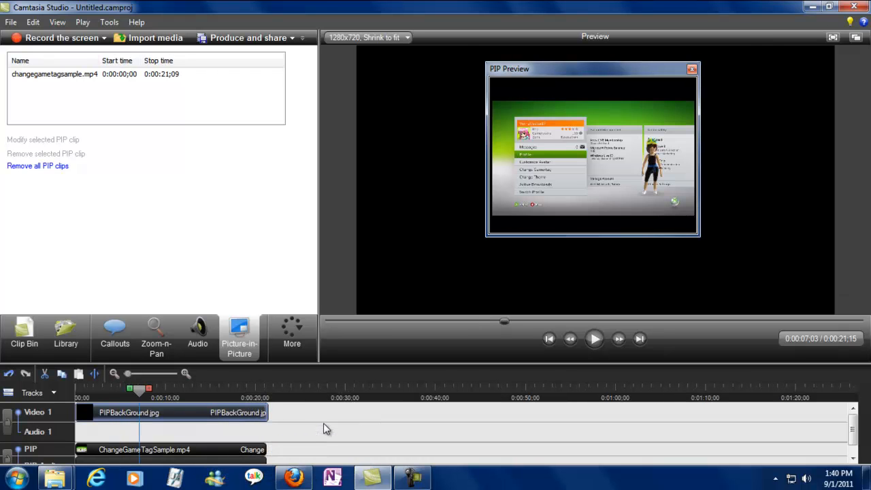
mouse_move(561, 178)
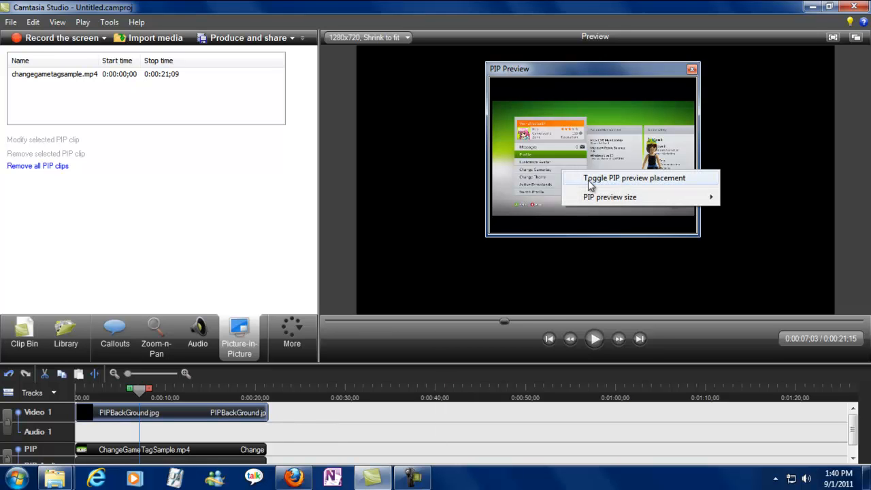
click(632, 177)
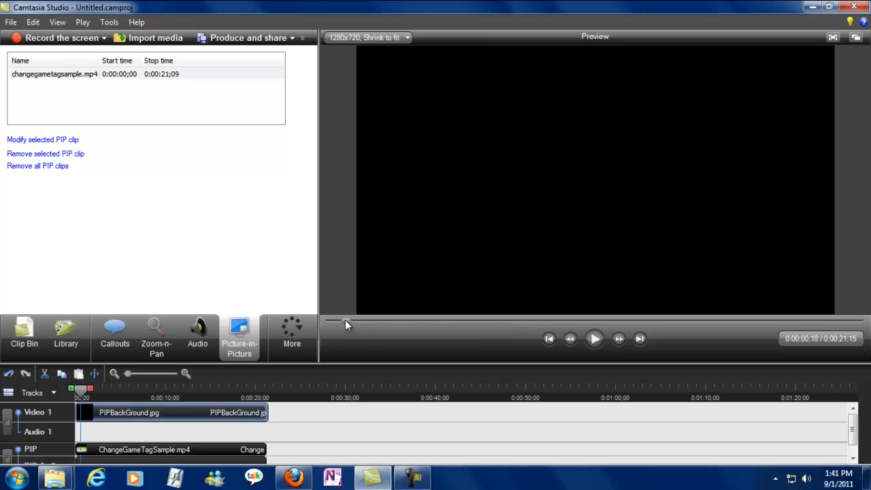
- Resize the PIP gamertag clip in the preview to 491 by 276 near the upper left
right_click(504, 141)
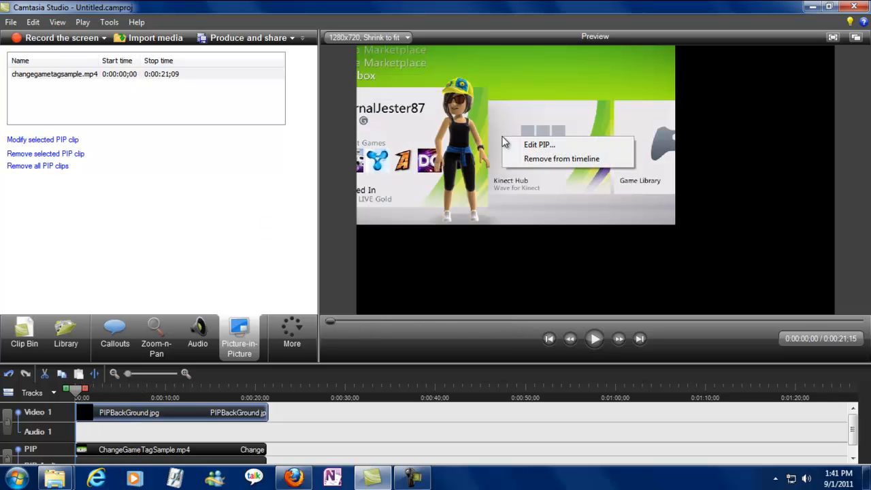
click(539, 145)
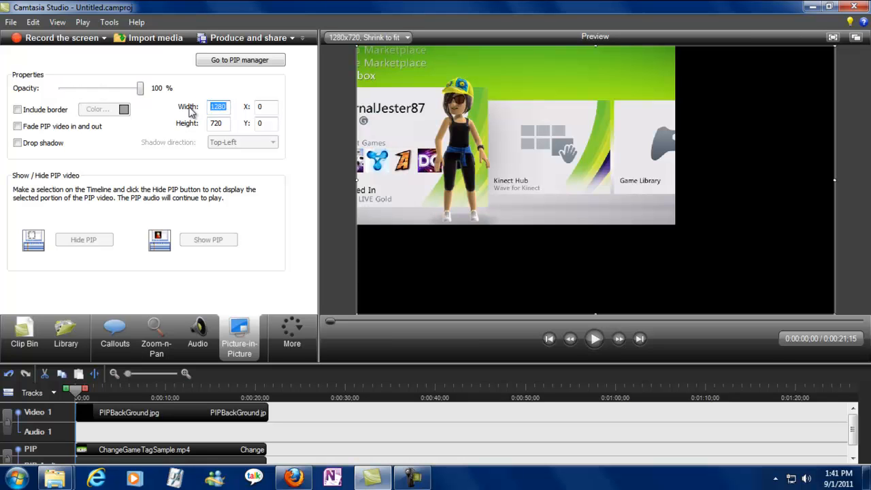
text(42)
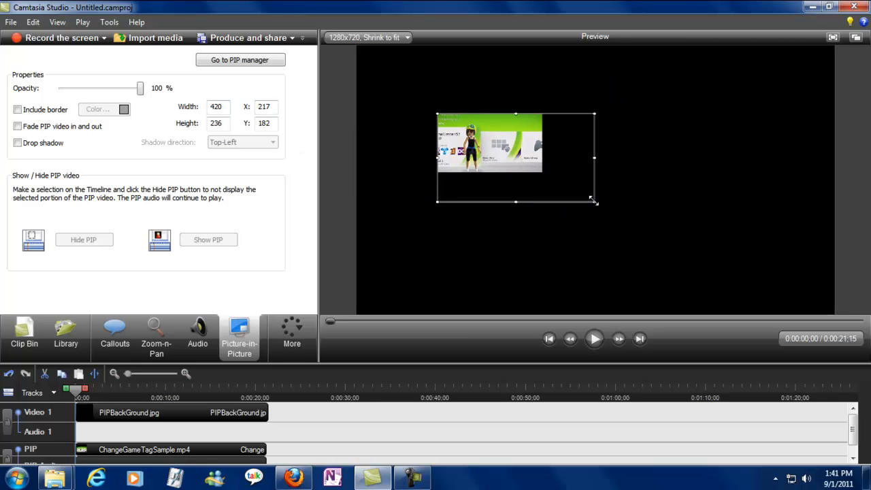
drag(594, 202, 553, 178)
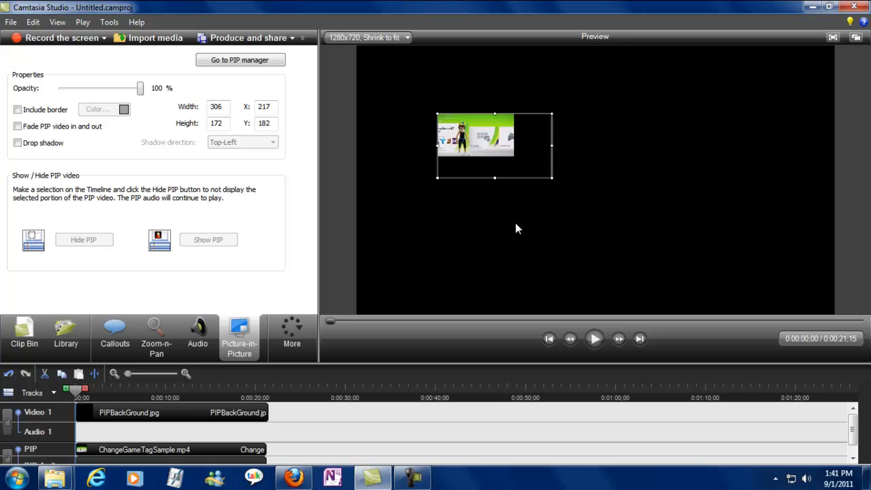
drag(495, 144, 455, 104)
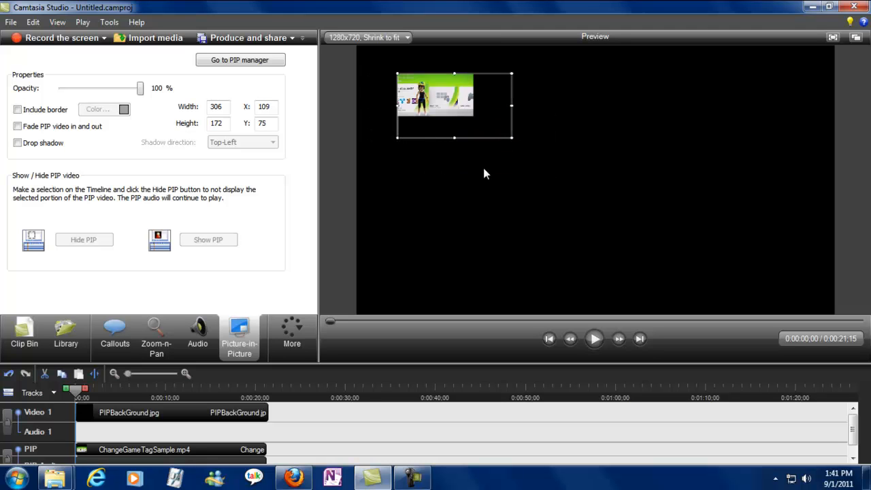
drag(512, 136, 551, 162)
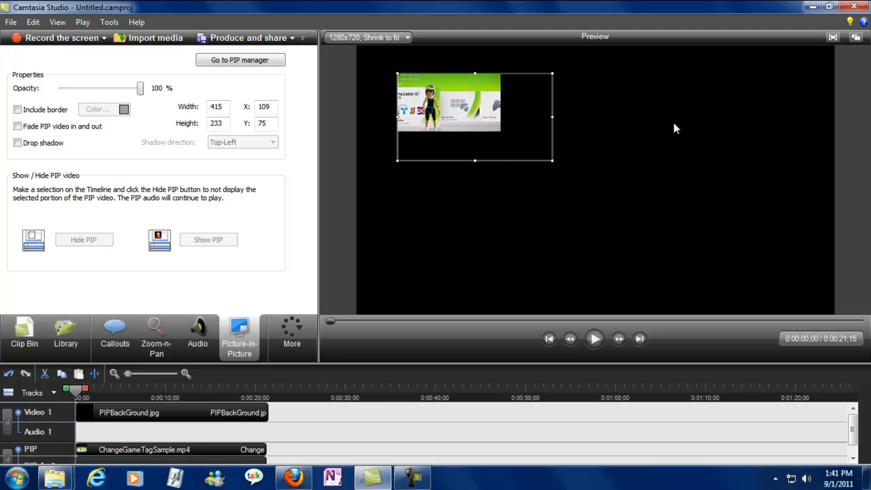
mouse_move(551, 160)
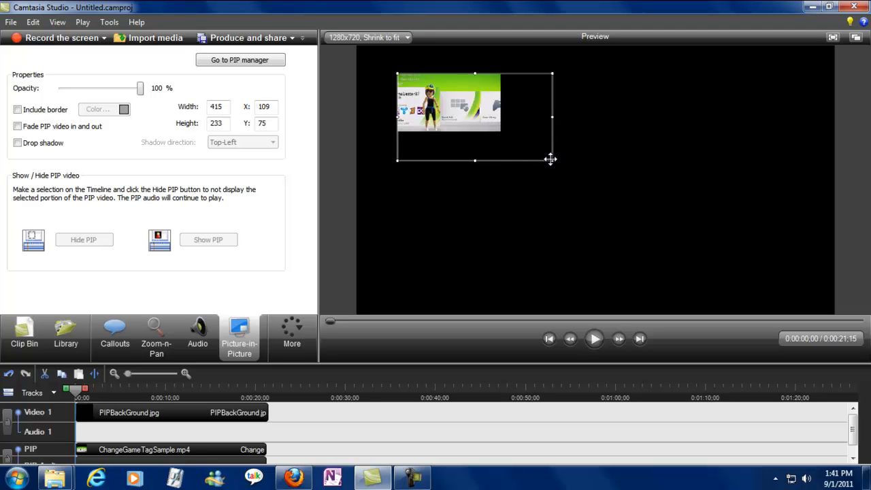
drag(551, 160, 580, 177)
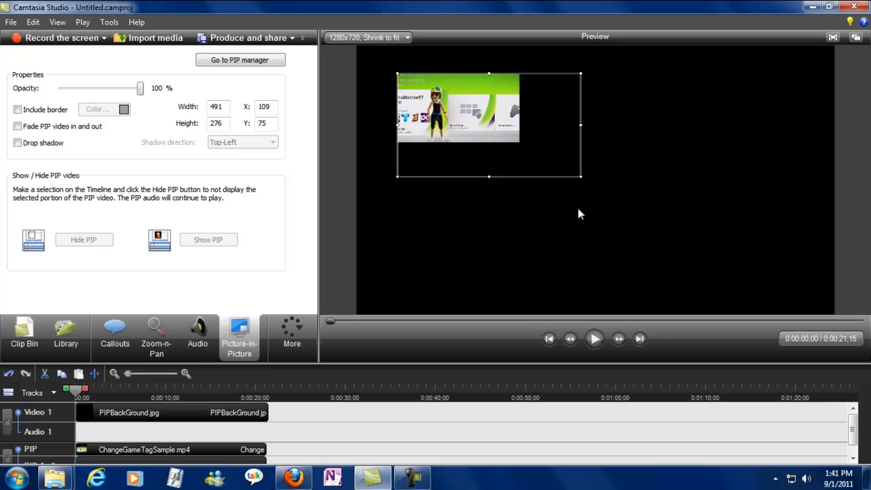
- Produce the project as PIpOne in C:\Users\AshishM\Desktop\PIP Demo and start rendering
click(10, 22)
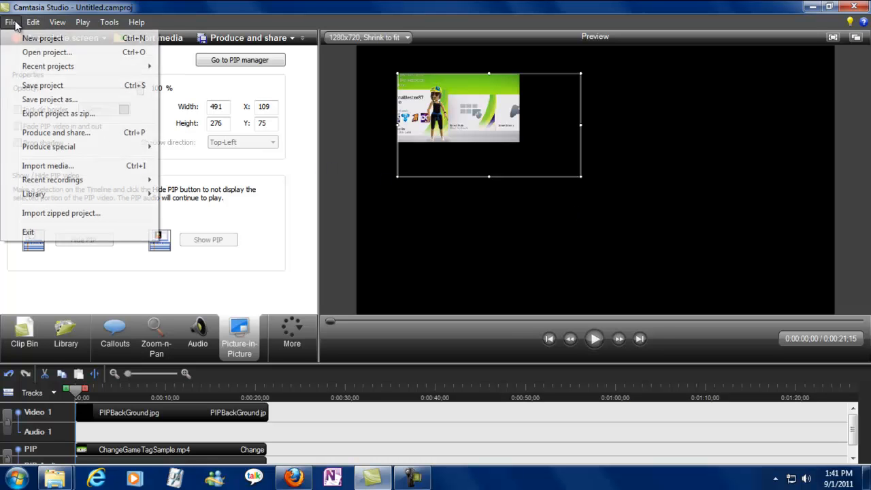
click(54, 133)
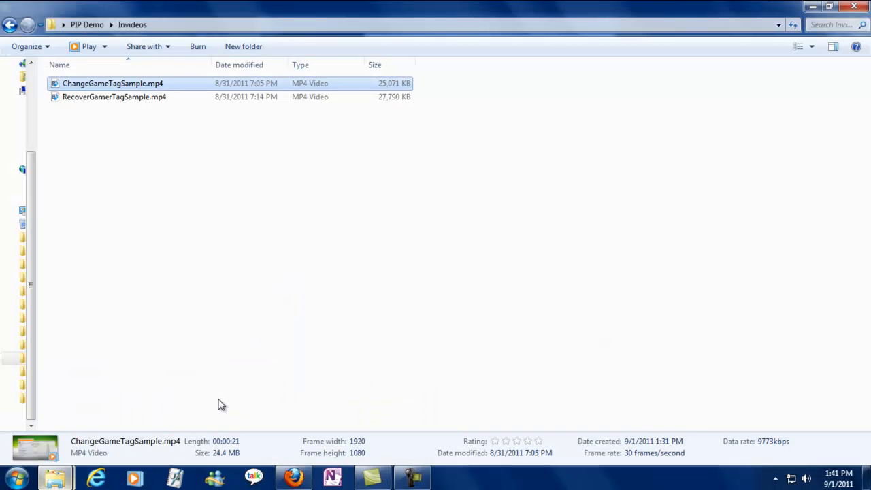
click(83, 24)
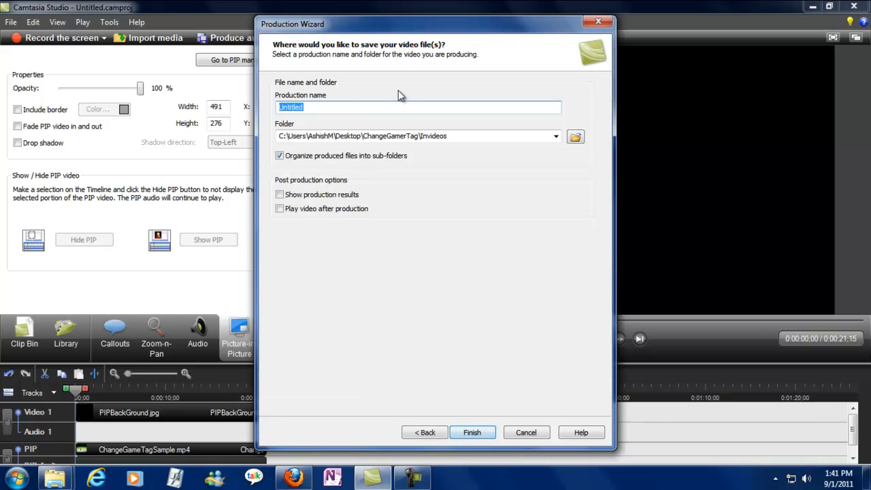
text(C:\Users\AshishM\Desktop\PIP Demo)
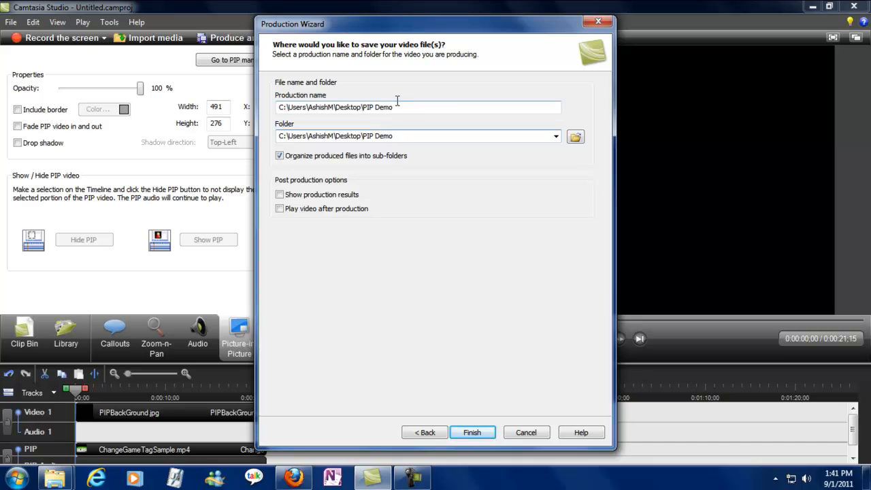
text(P)
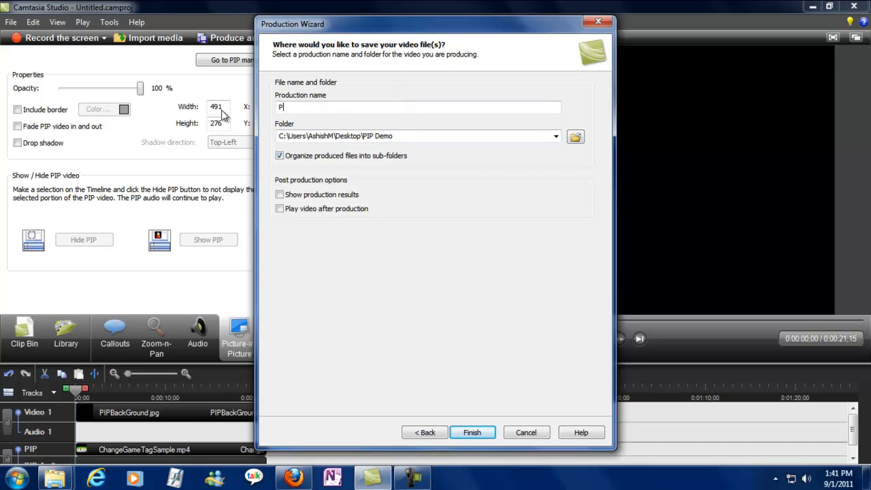
text(IpOne)
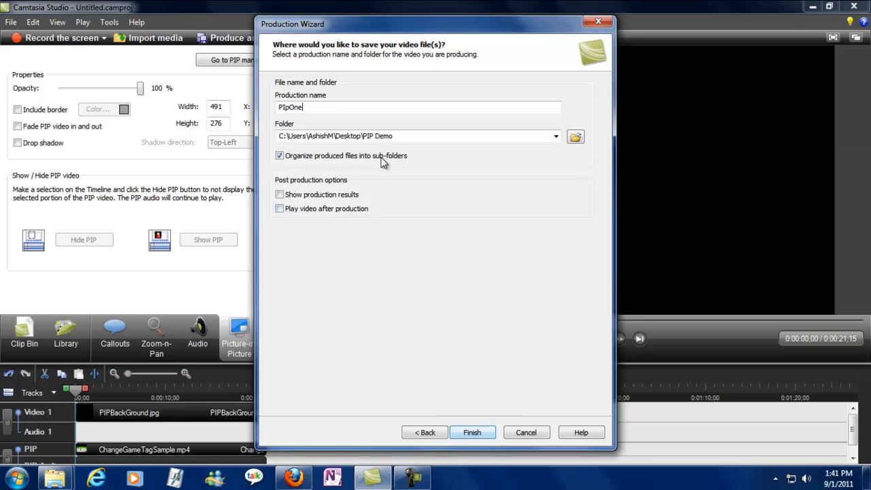
click(473, 433)
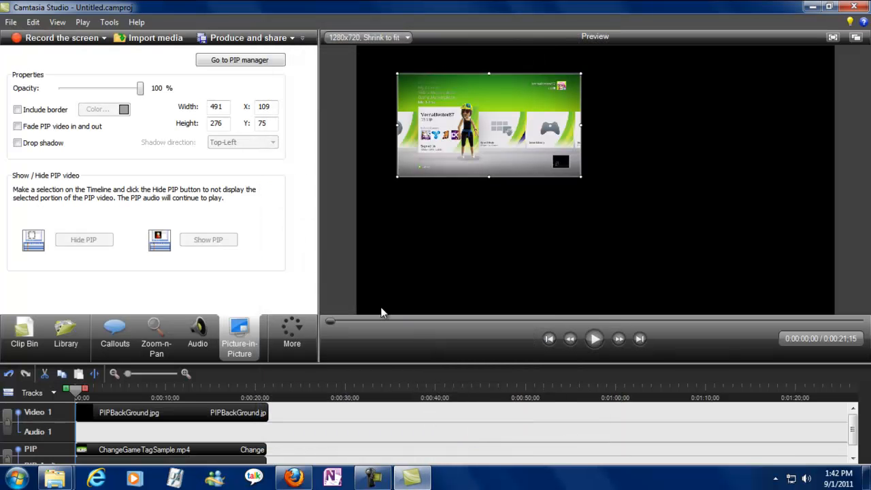
- Start a new project and bring the rendered PIpOne.mp4 into it
click(11, 25)
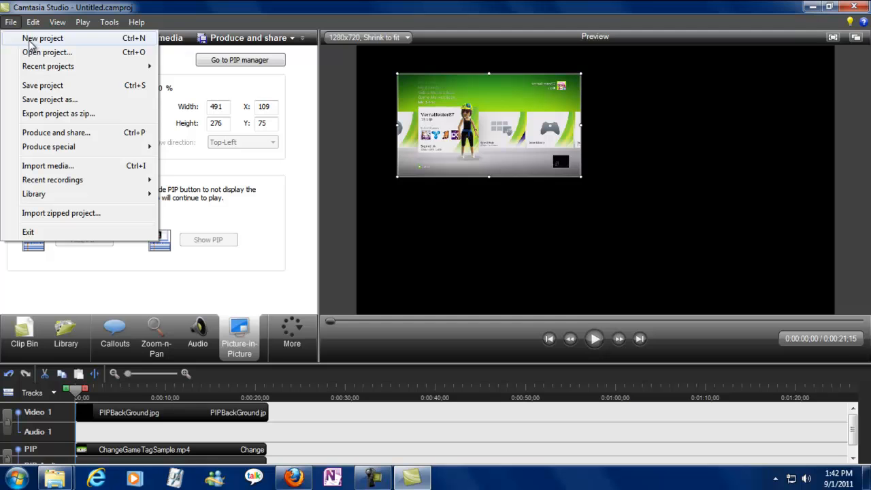
click(42, 38)
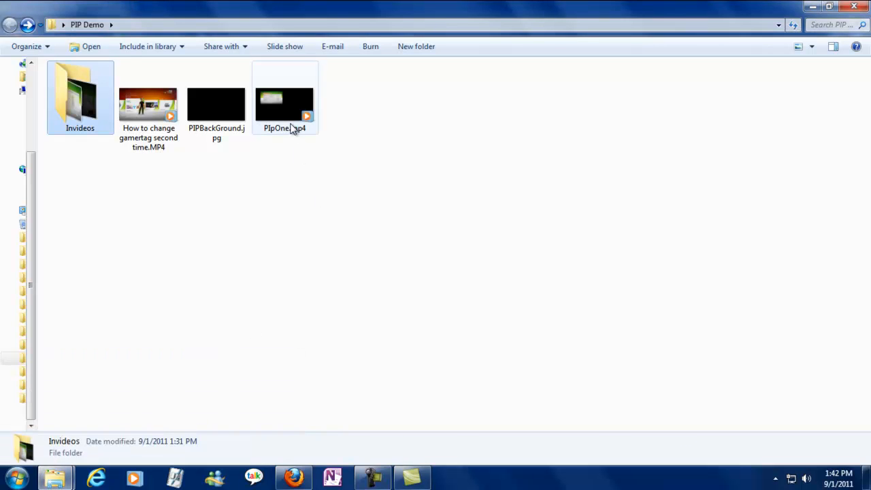
click(284, 98)
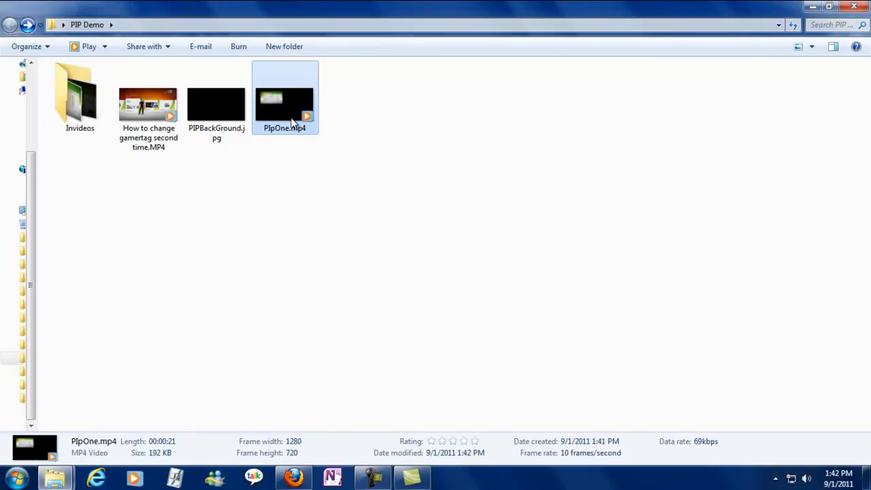
drag(285, 98, 177, 136)
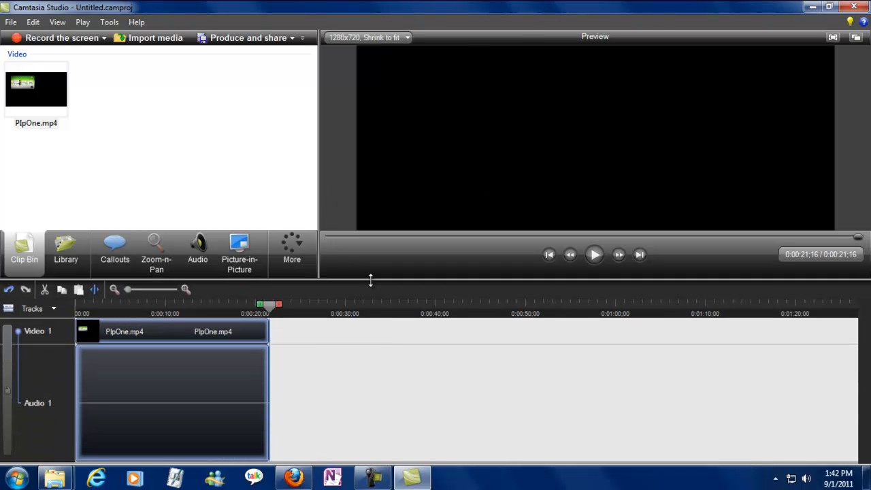
- Add RecoverGamerTagSample.mp4 to the PIP track above PIpOne.mp4, accepting the floating-window preview
click(240, 252)
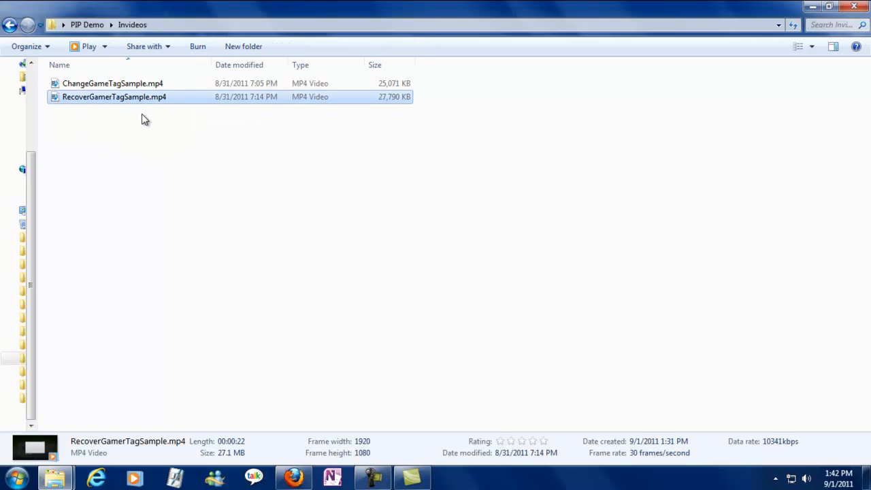
mouse_move(384, 476)
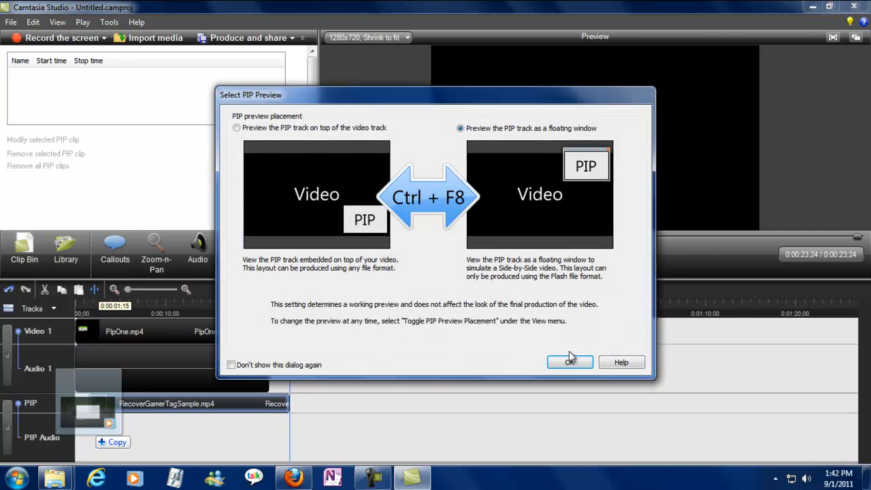
click(569, 362)
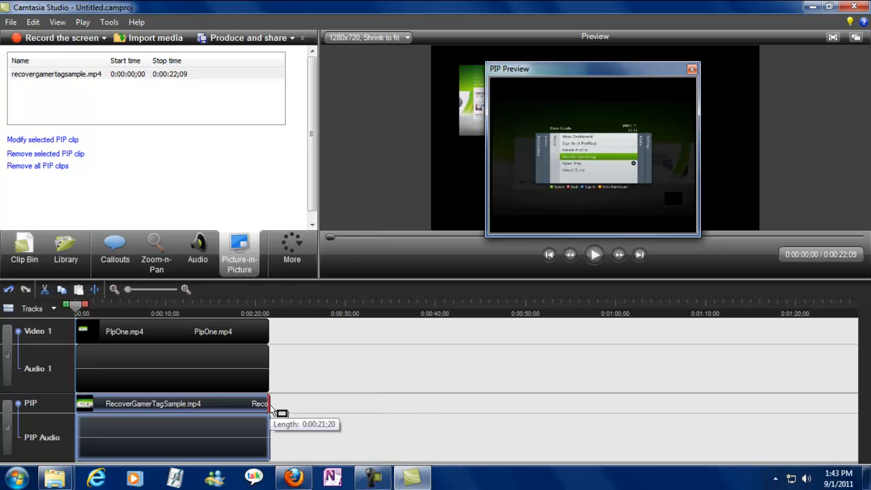
- Edit the second PIP clip to 527 by 296 at the upper right beside PIpOne
right_click(605, 136)
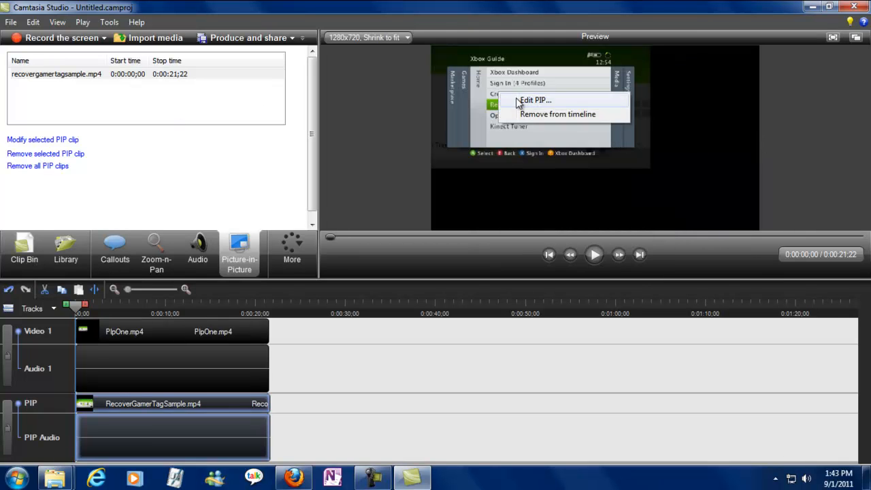
click(535, 101)
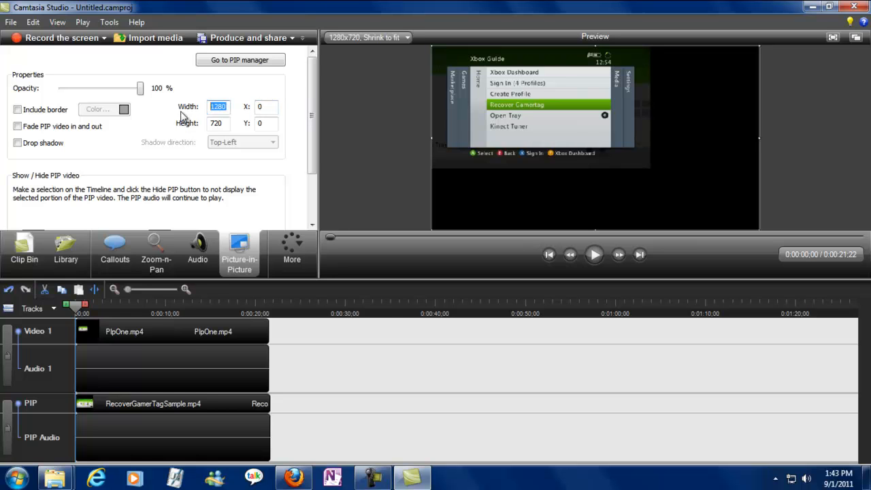
text(42)
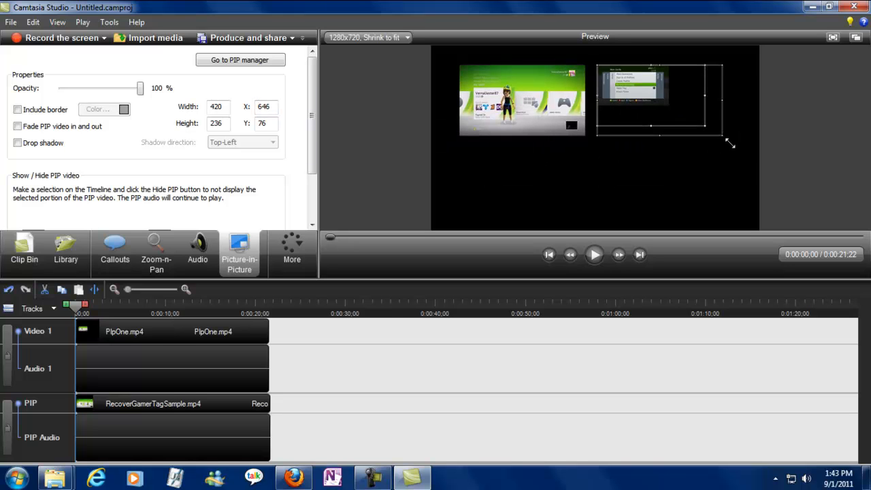
drag(730, 143, 760, 161)
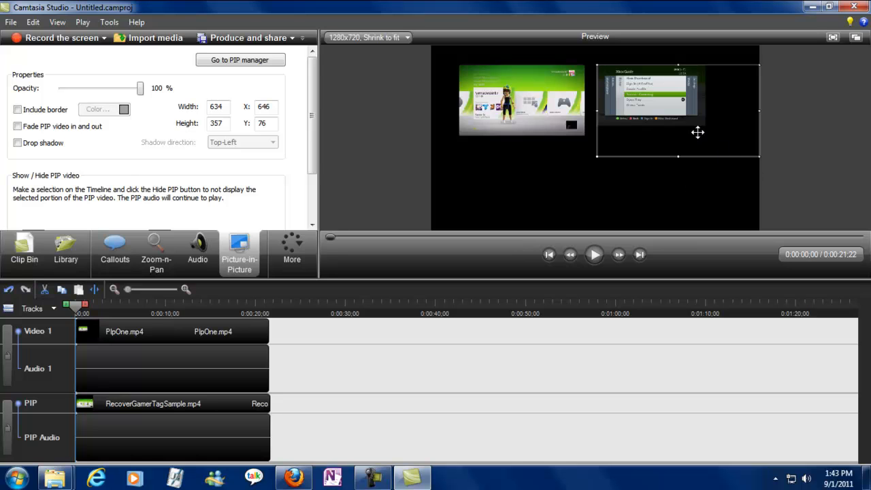
drag(697, 132, 754, 158)
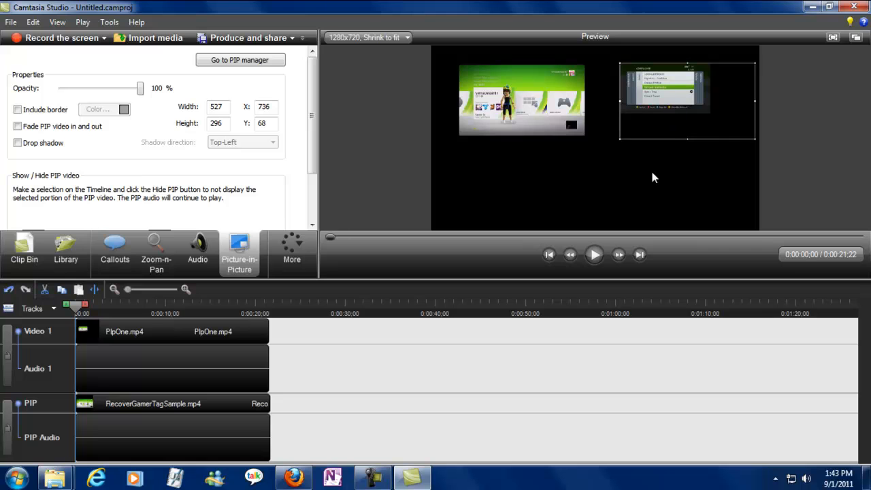
mouse_move(673, 184)
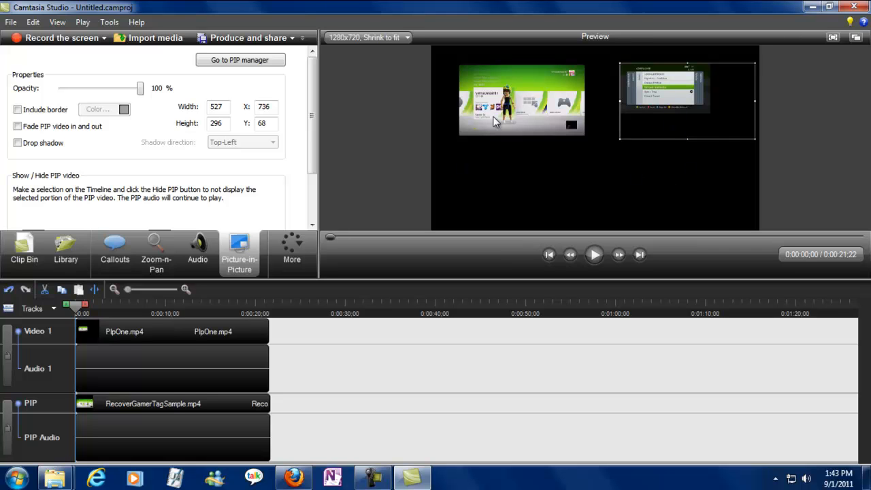
- Produce the side-by-side composition as PIP2 in the PIP Demo folder and start rendering
click(11, 30)
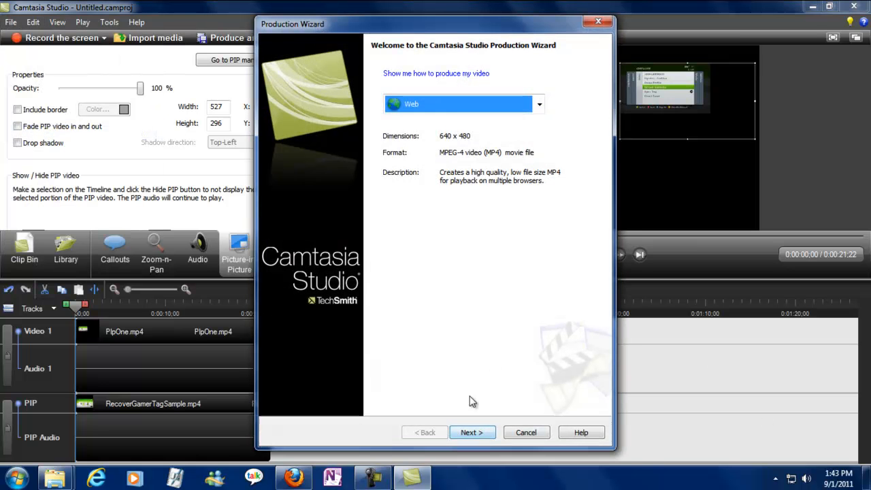
click(539, 104)
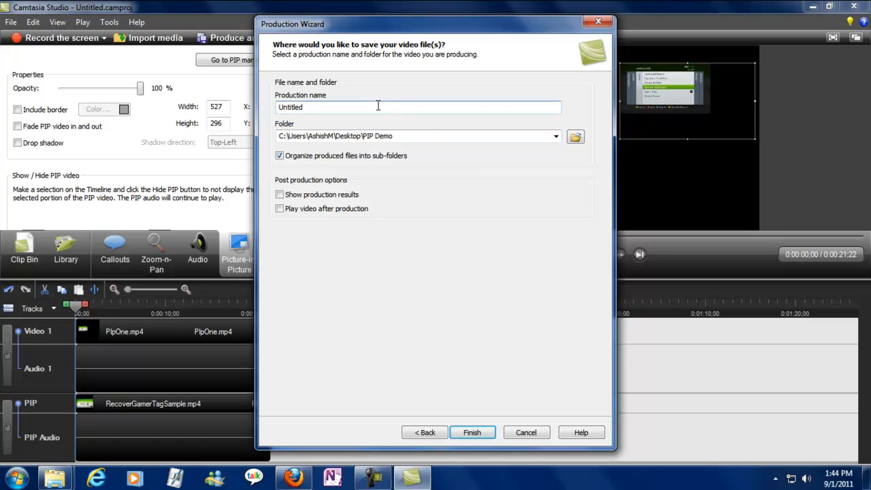
text(PIP)
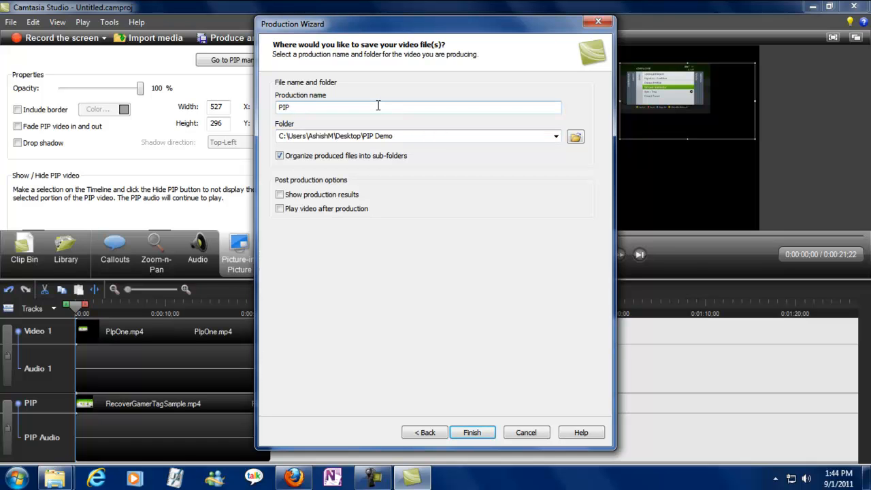
text(@)
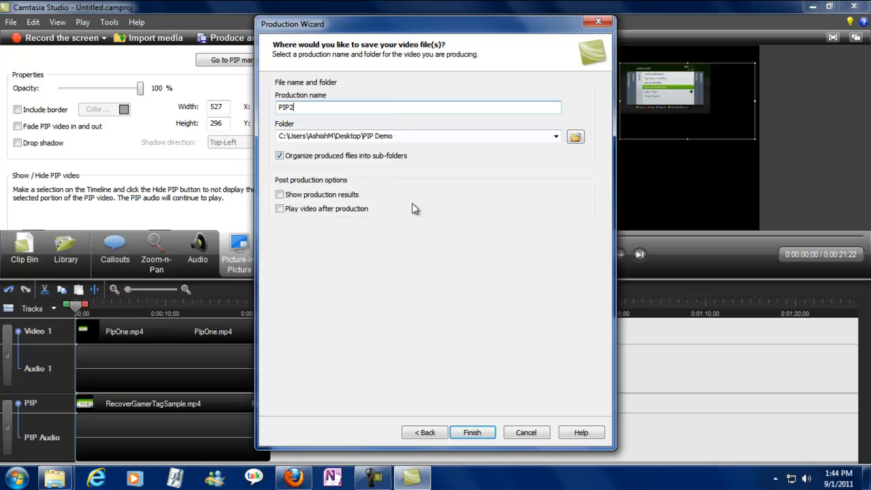
click(472, 433)
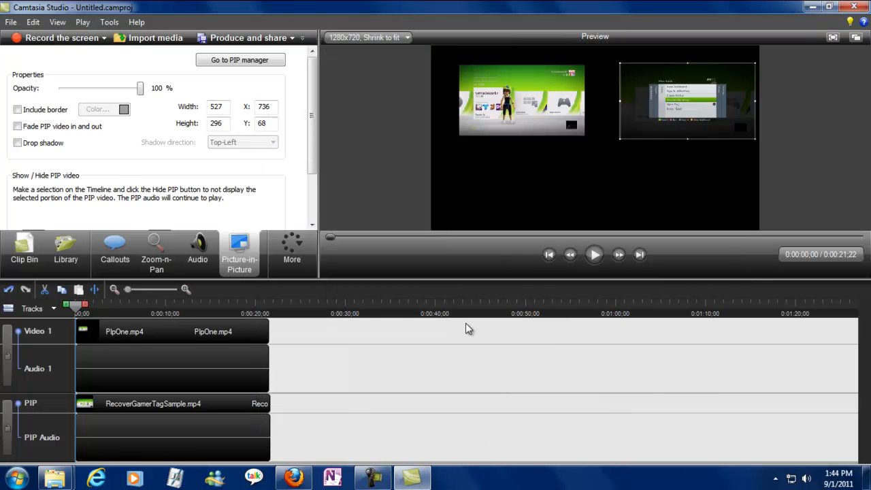
- Start a new project, discarding changes to the untitled one
click(11, 26)
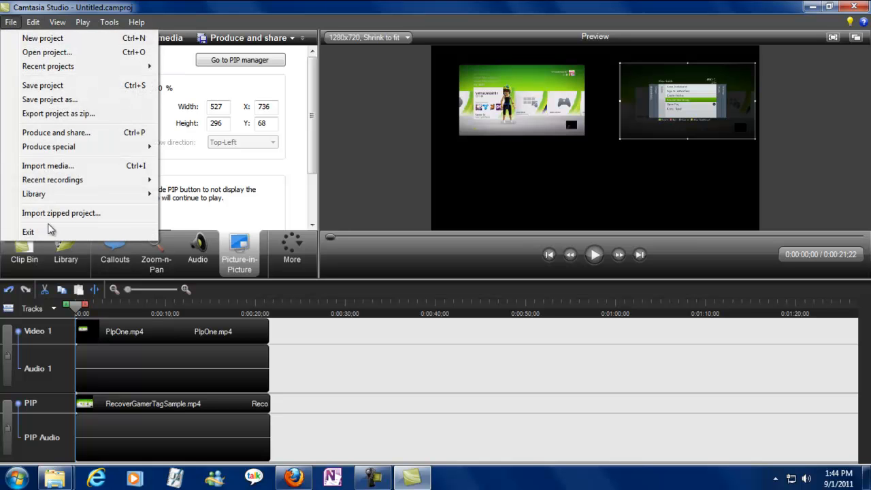
click(27, 232)
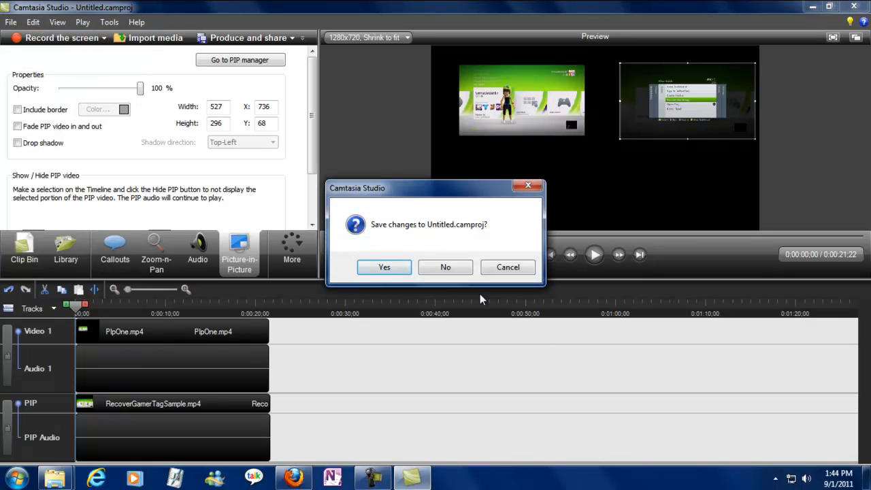
click(446, 267)
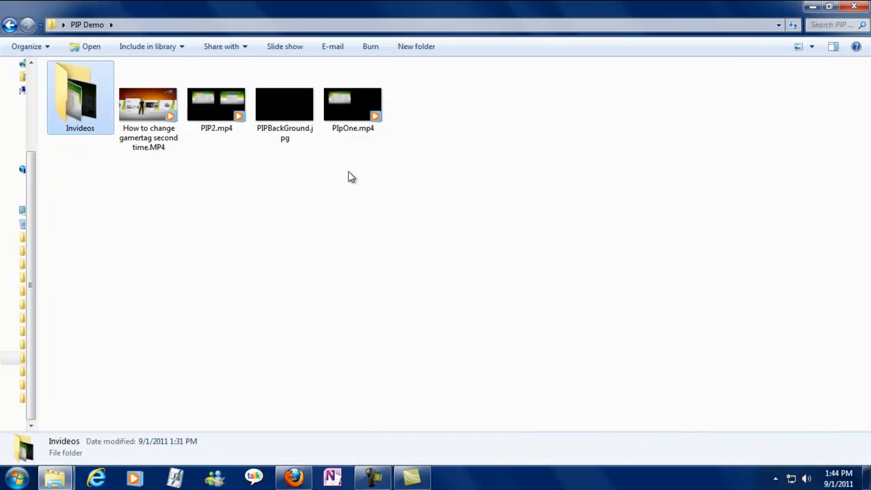
- Select the gamertag video in the PIP Demo folder for the new project
double_click(215, 103)
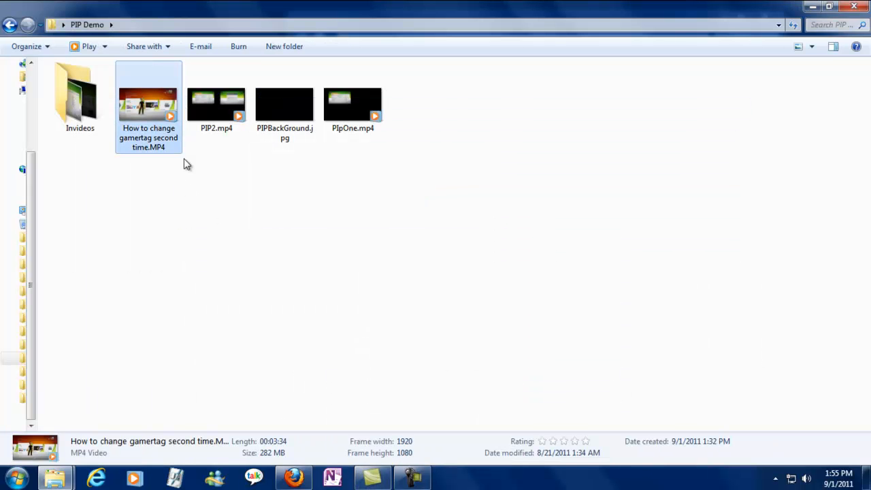
mouse_move(180, 138)
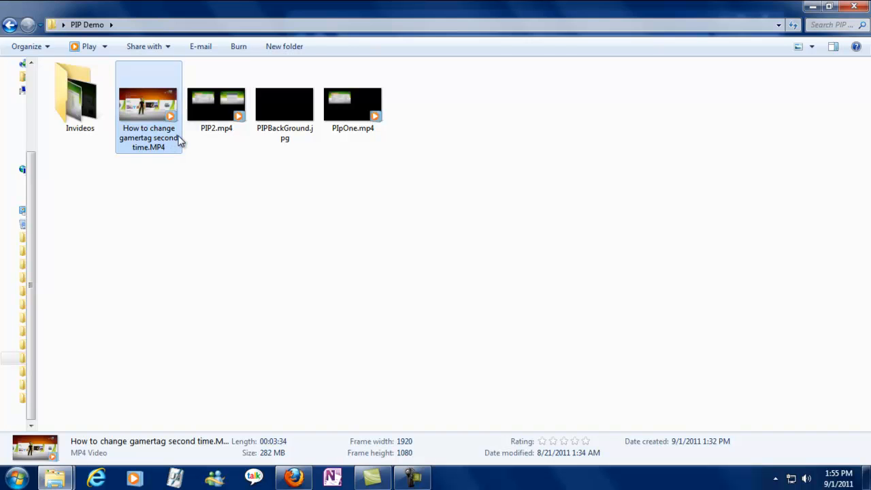
click(217, 96)
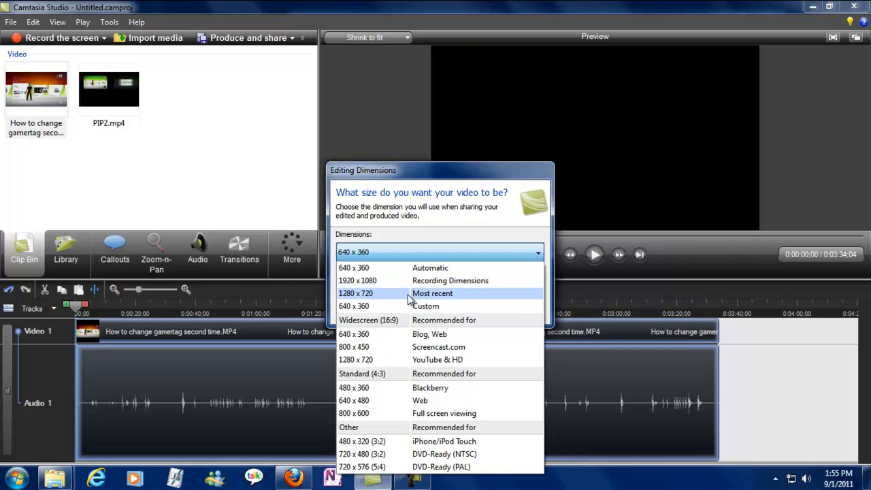
- Set the editing dimensions to 1280x720 and trim the gamertag clip to about 5 seconds
click(365, 293)
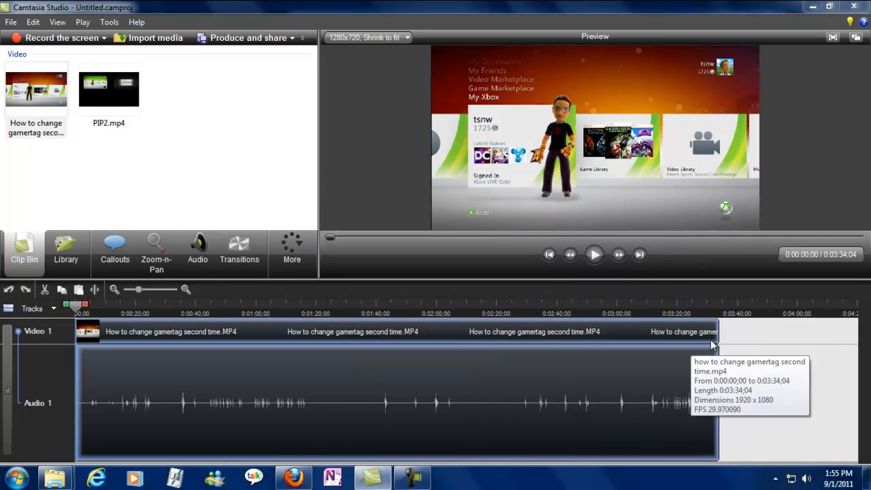
drag(714, 332, 490, 332)
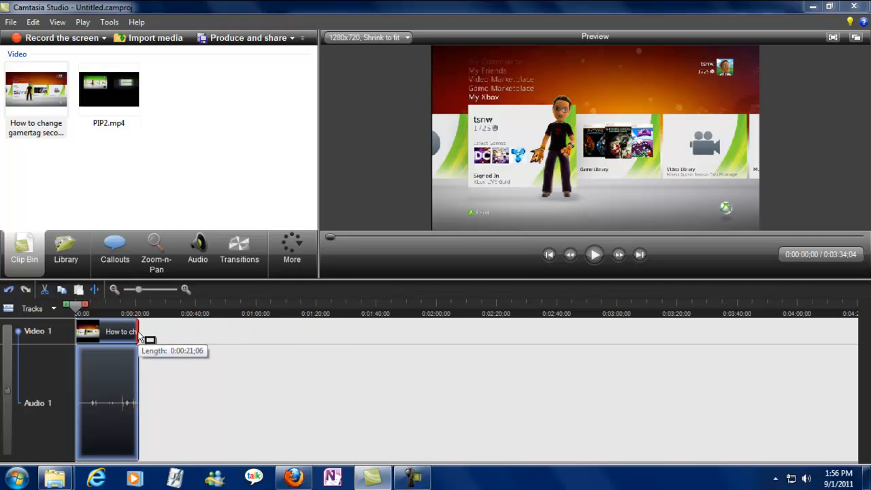
- Add PIP2.mp4 to the timeline and move the gamertag clip in front of it
right_click(109, 88)
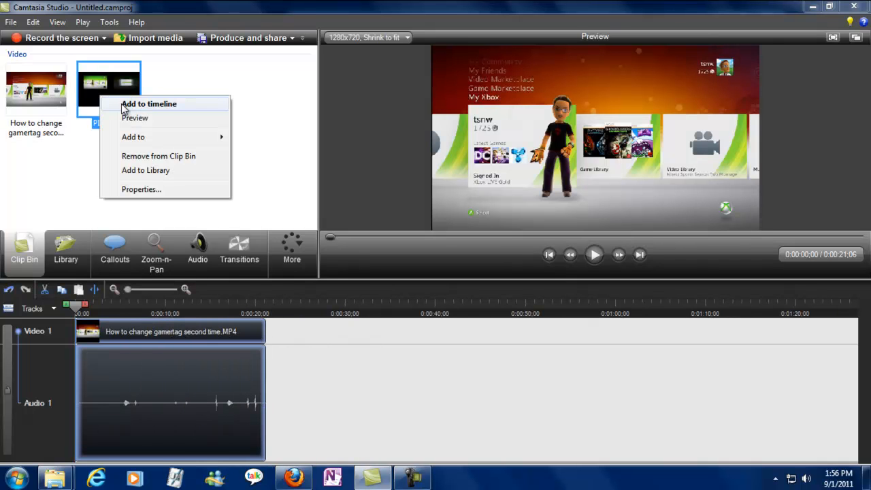
click(148, 104)
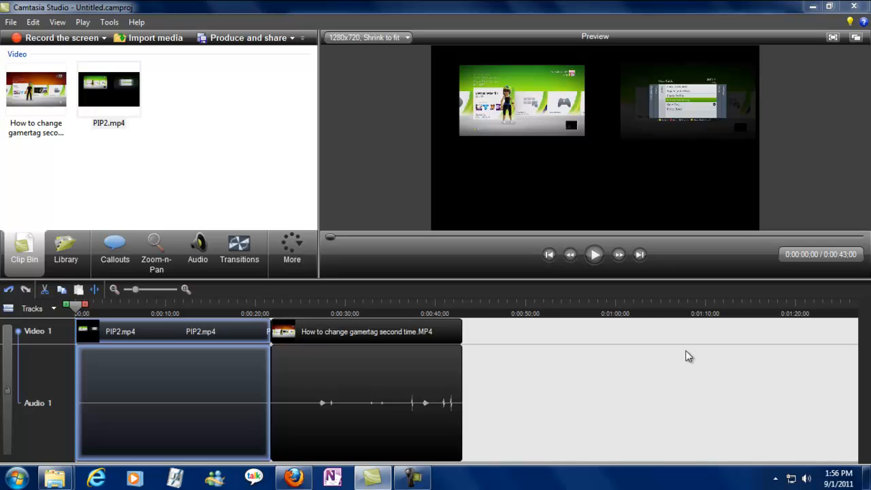
mouse_move(202, 404)
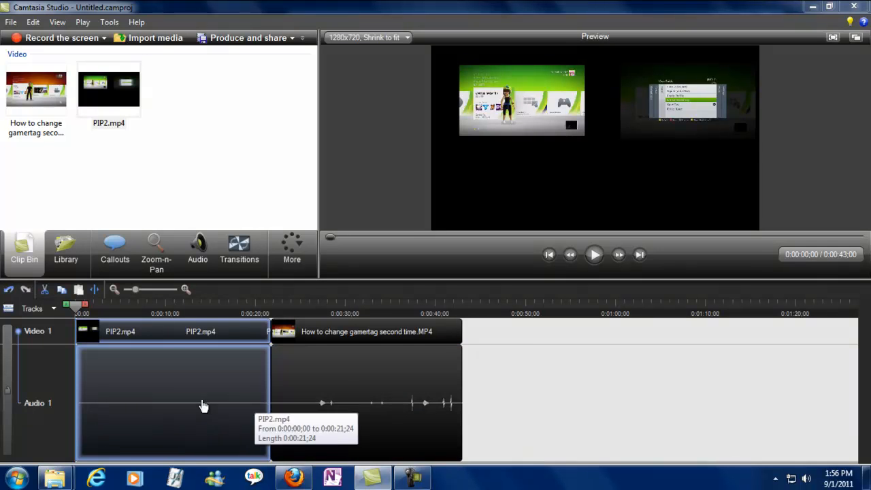
mouse_move(183, 341)
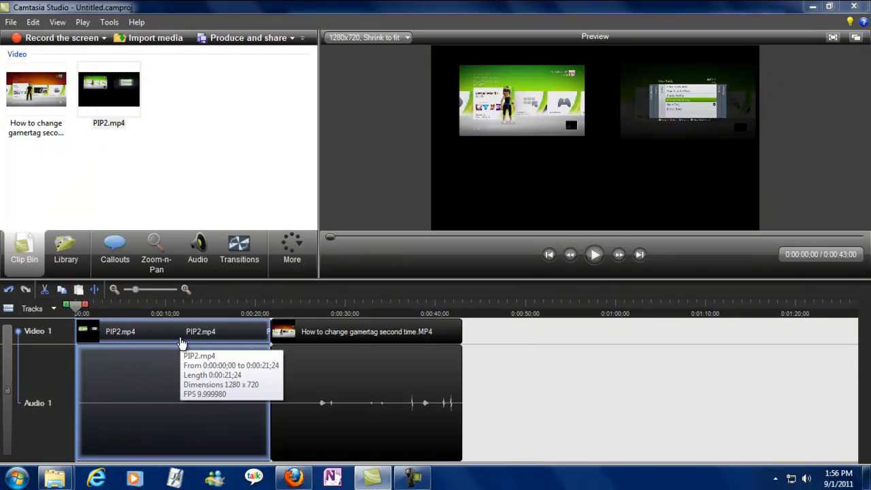
mouse_move(191, 424)
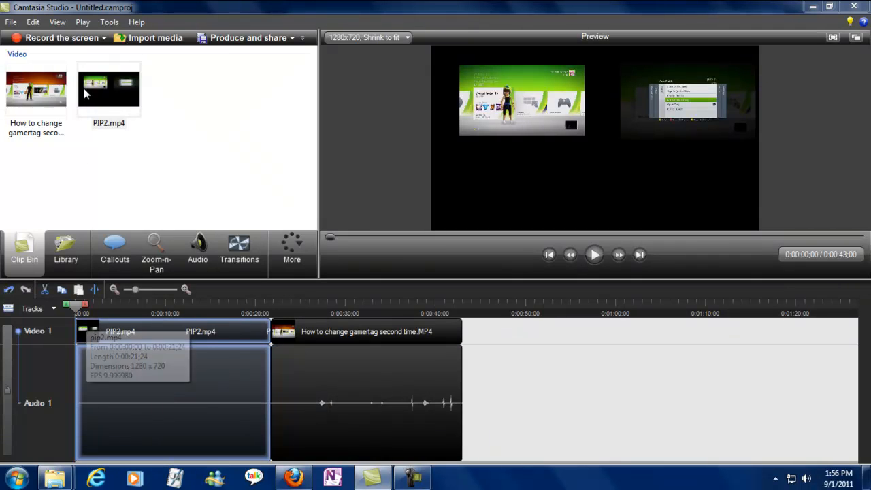
mouse_move(115, 402)
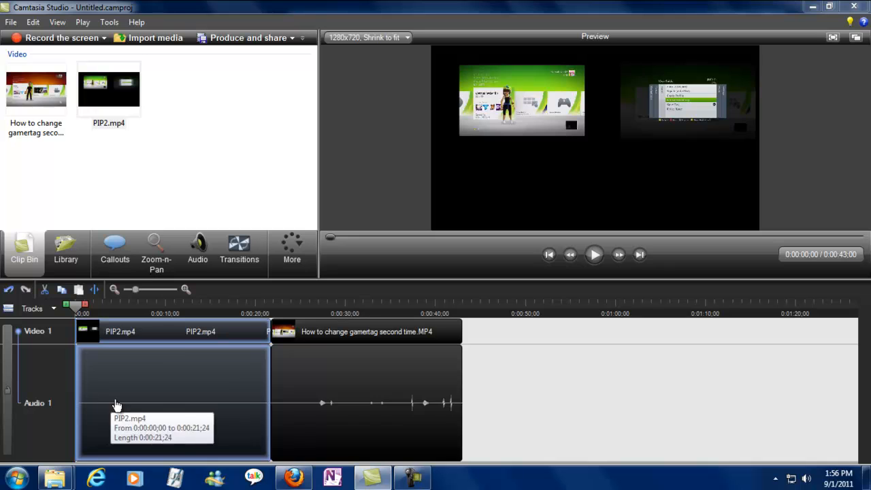
mouse_move(467, 406)
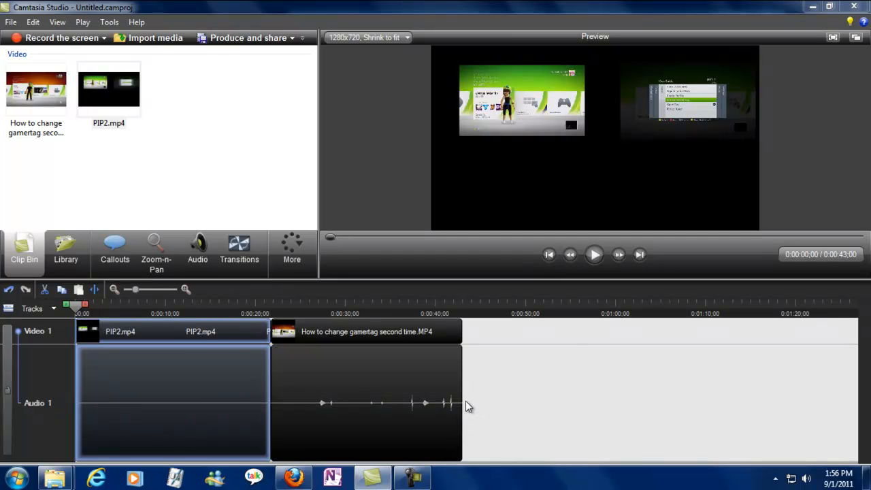
mouse_move(286, 334)
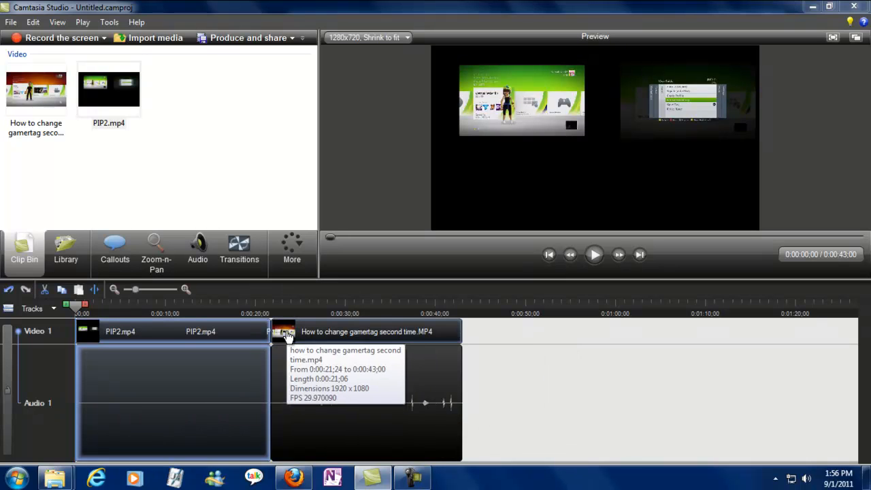
mouse_move(414, 337)
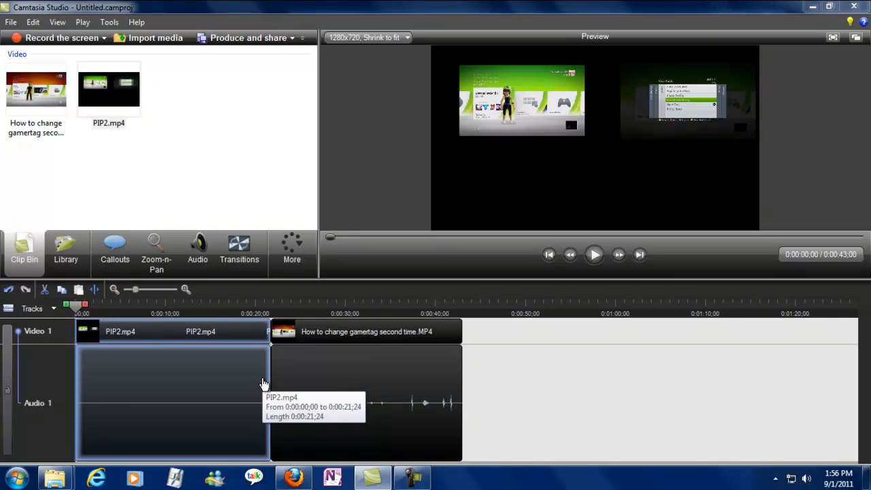
mouse_move(159, 408)
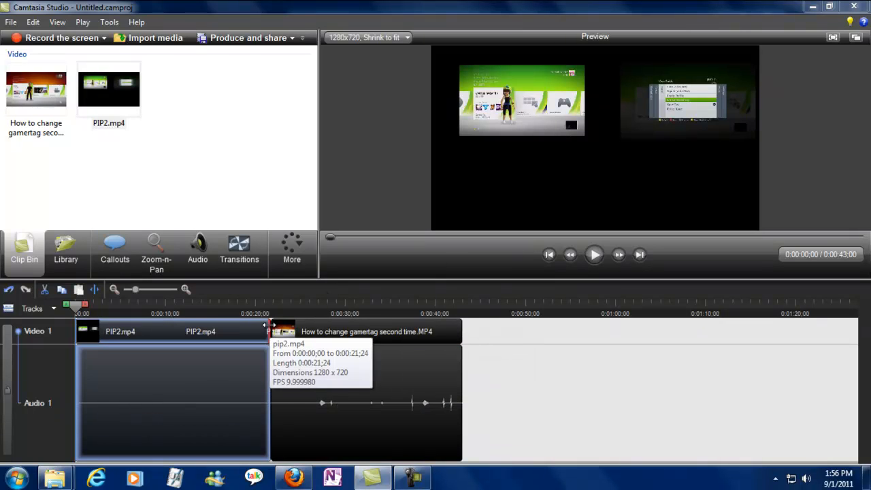
drag(270, 332, 136, 332)
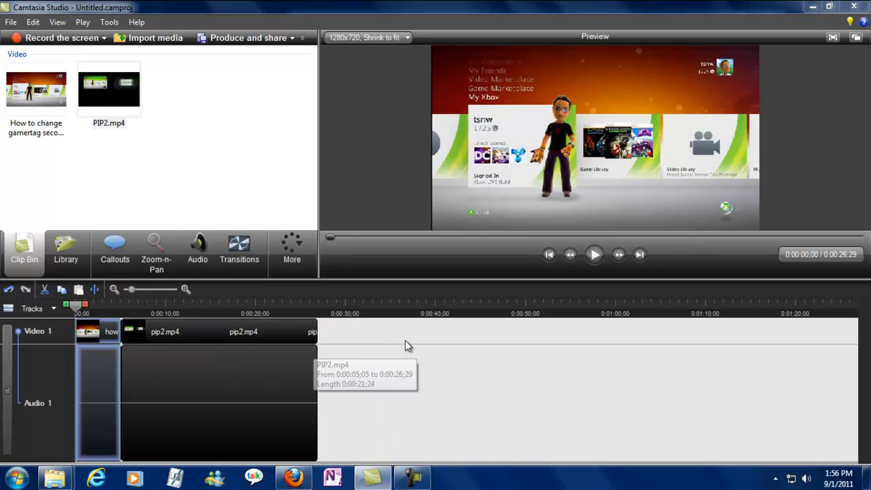
- Produce and share the timeline with the Web preset as FinalPIP.mp4
click(9, 22)
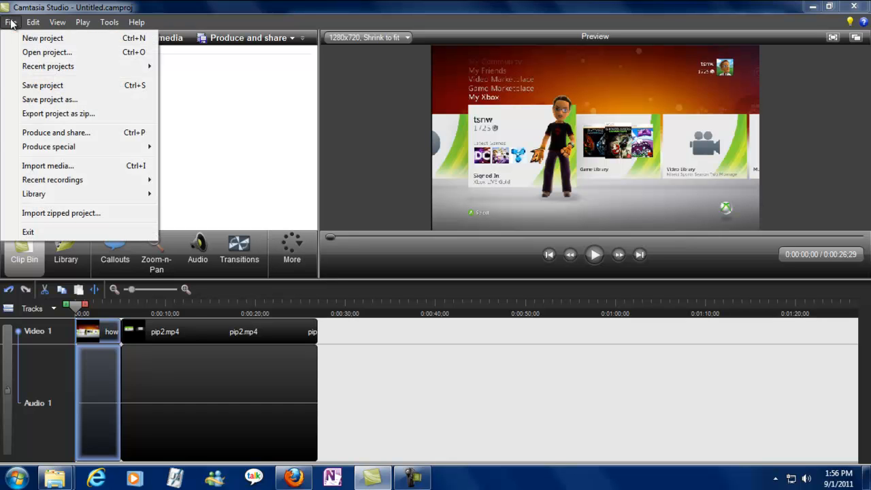
mouse_move(92, 141)
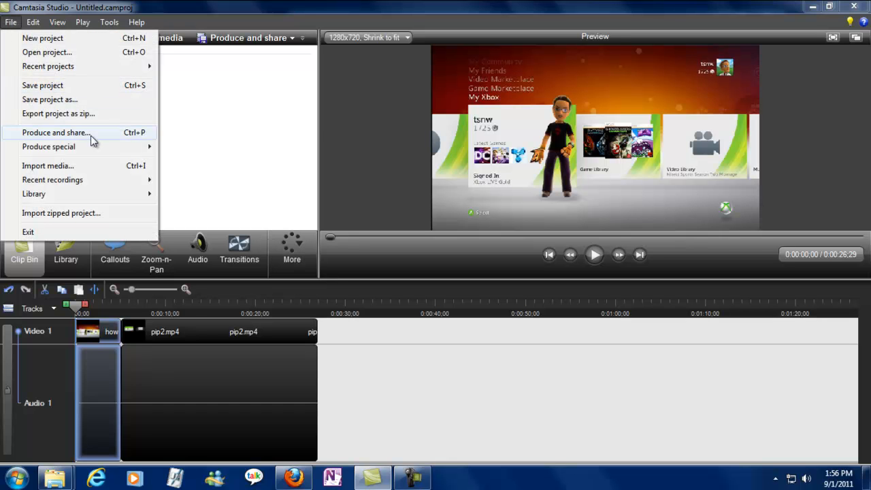
click(55, 132)
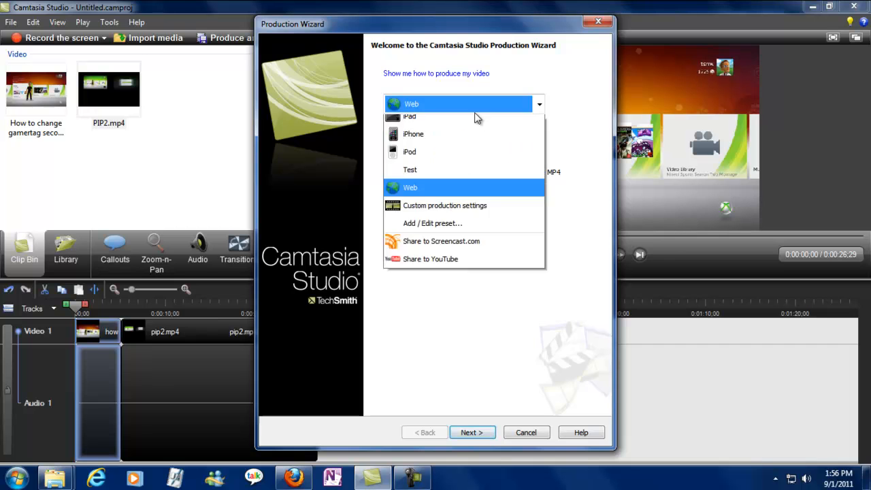
click(472, 433)
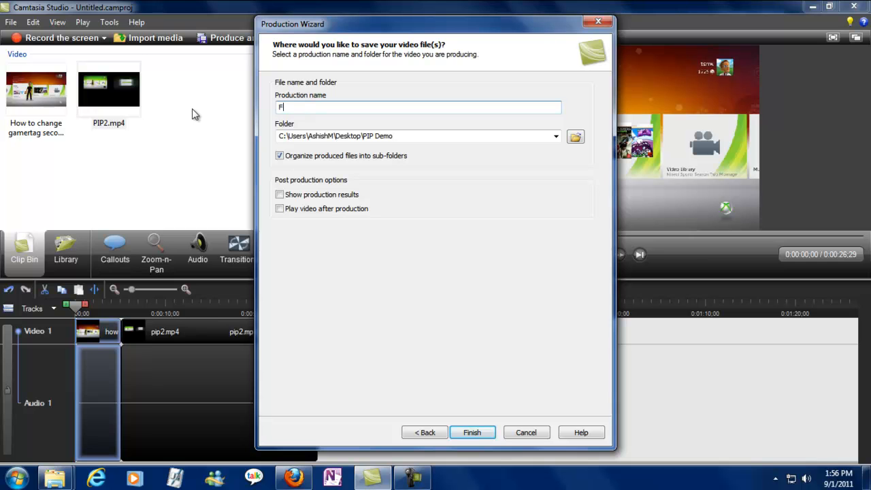
text(inal)
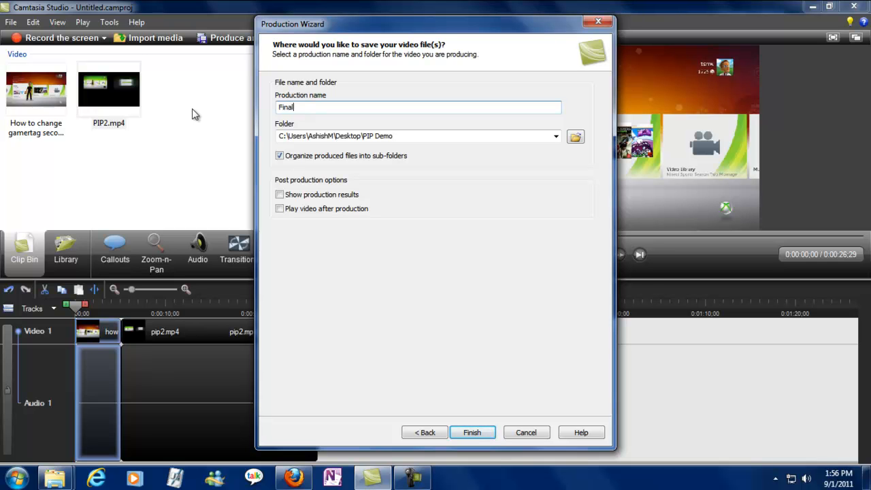
text(PIP)
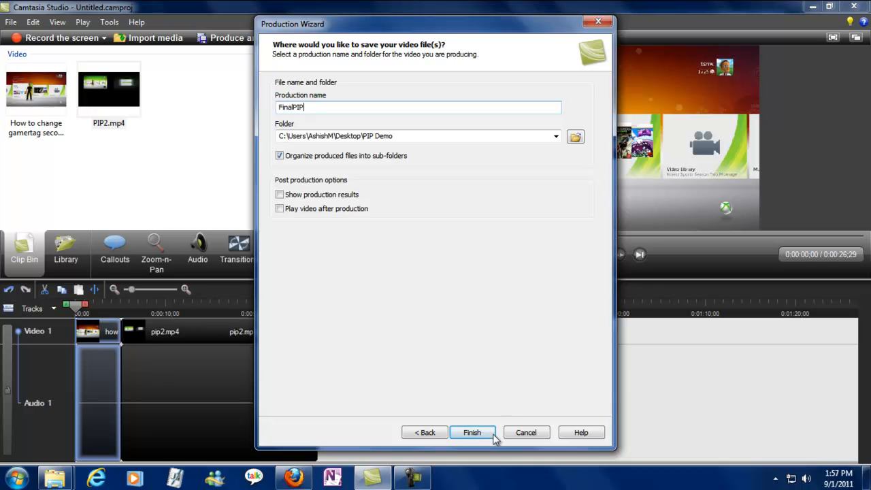
click(474, 433)
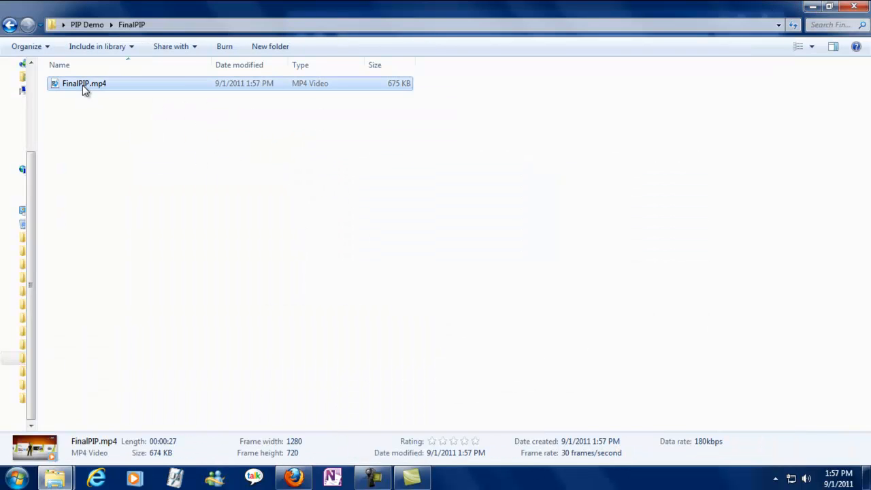
double_click(84, 83)
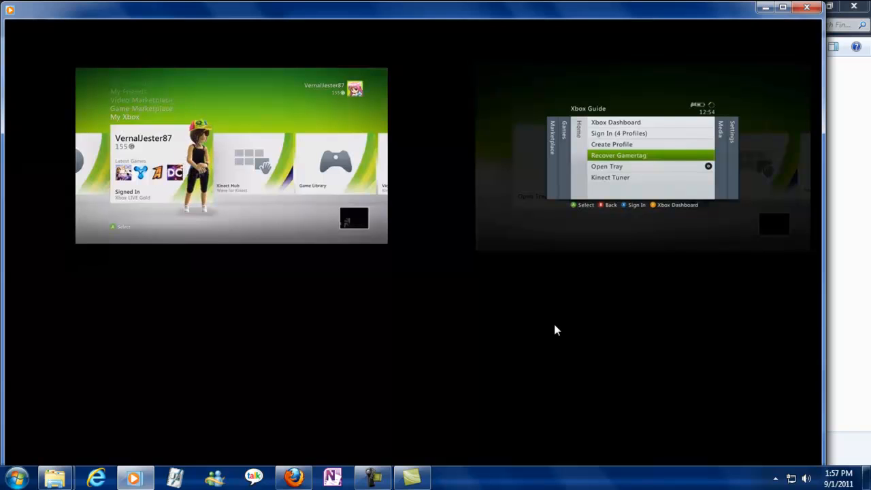
click(634, 156)
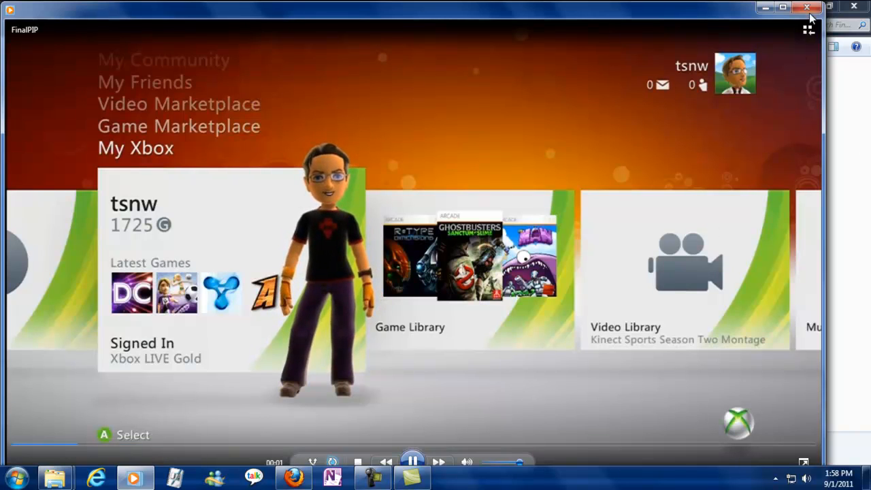
click(803, 8)
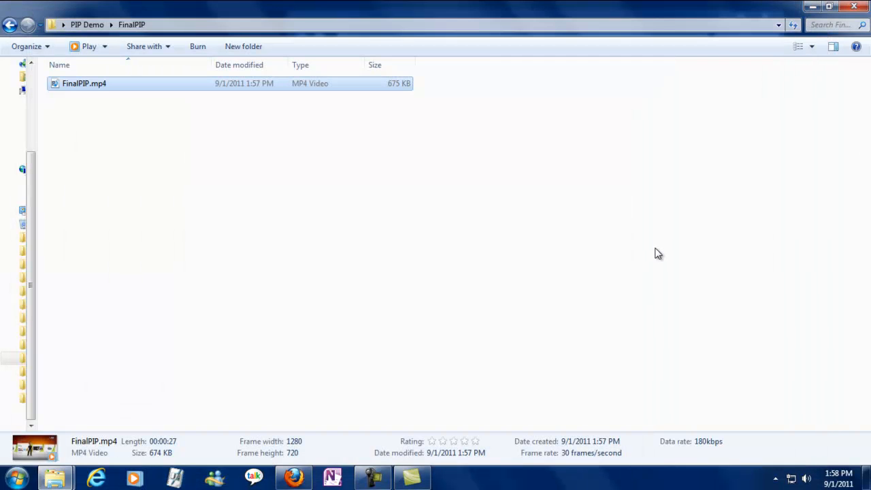